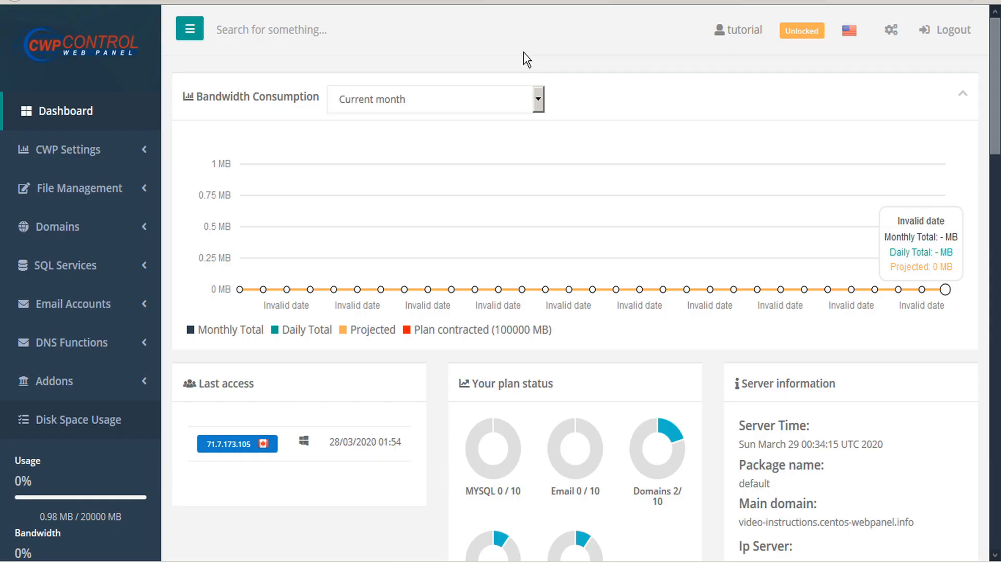
mouse_move(534, 63)
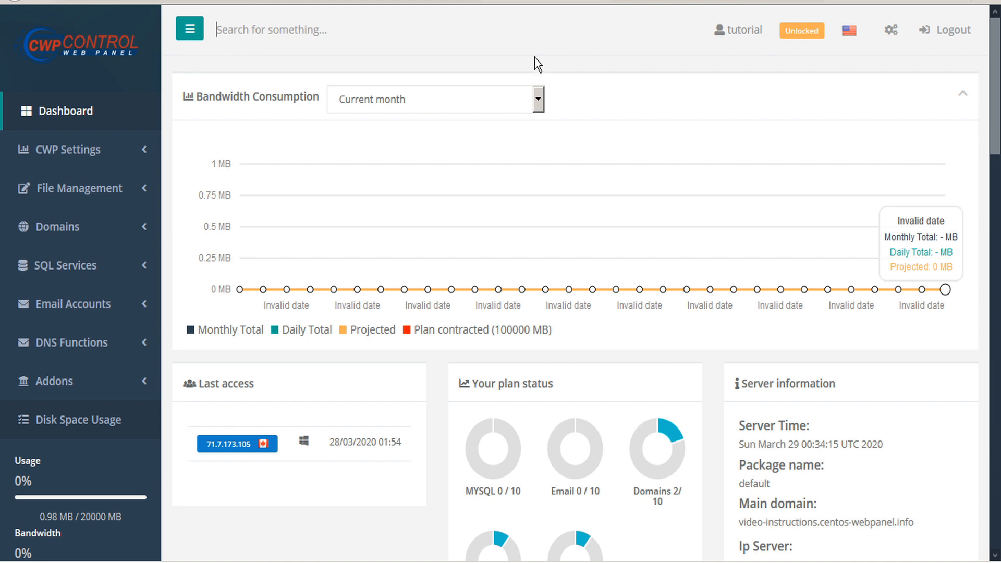
Scroll the dashboard to the Domains section and open the addon domains list
scroll(down, 3)
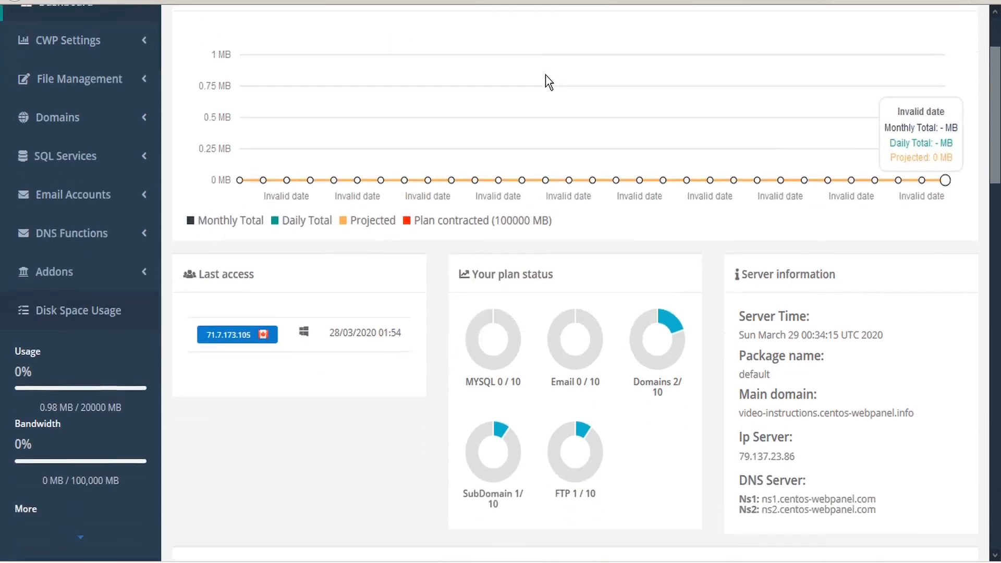
scroll(down, 3)
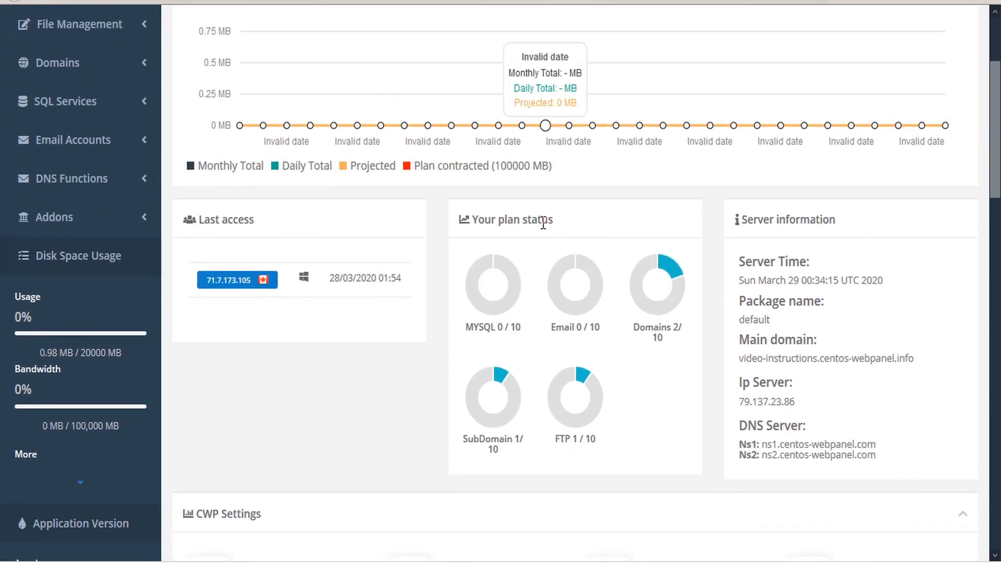
mouse_move(674, 300)
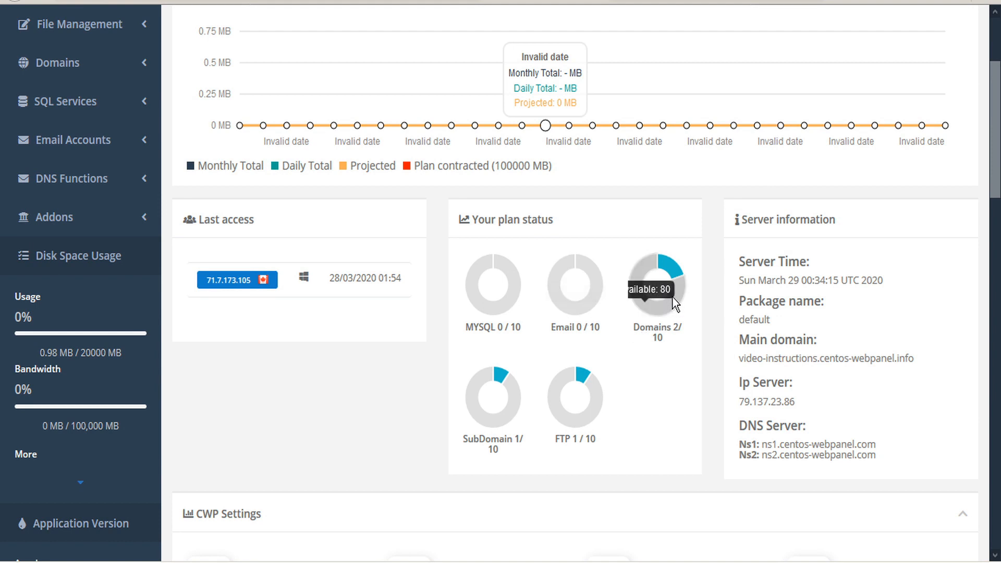
mouse_move(673, 275)
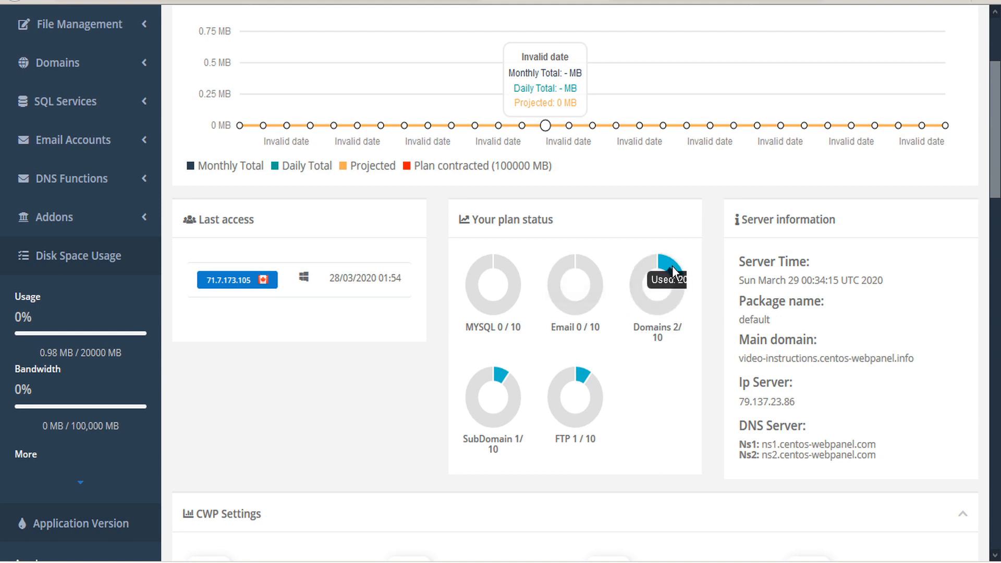
mouse_move(495, 394)
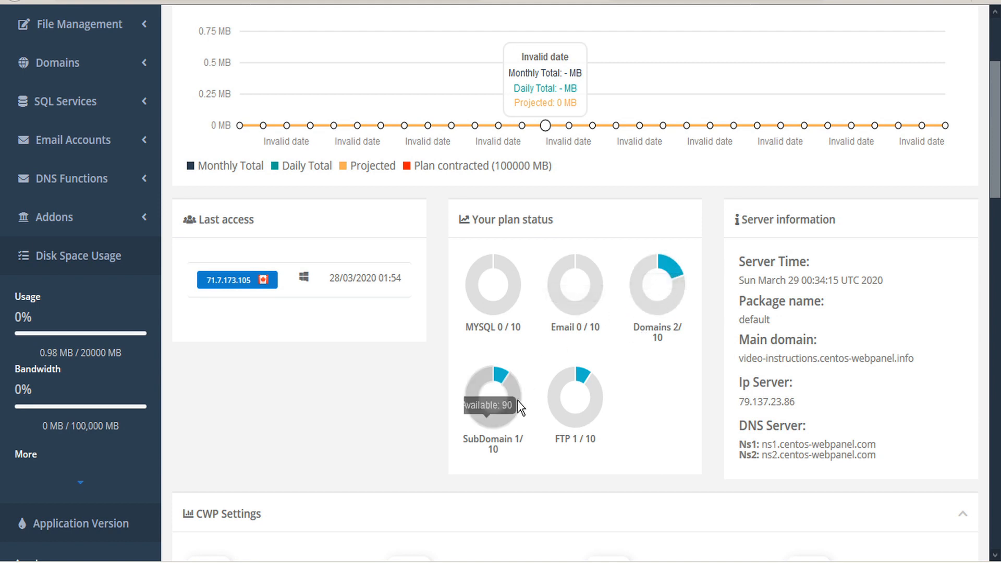
mouse_move(504, 375)
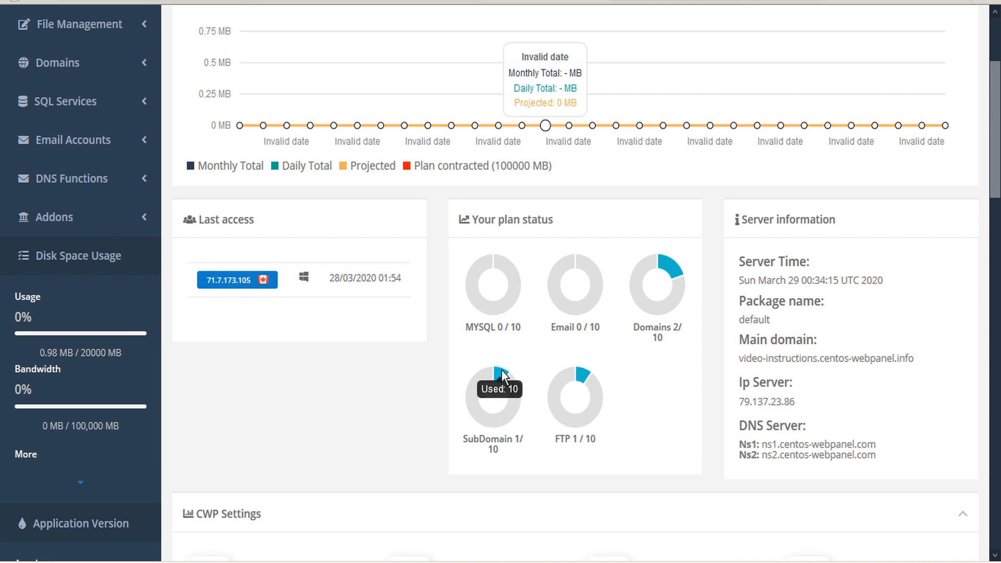
scroll(up, 3)
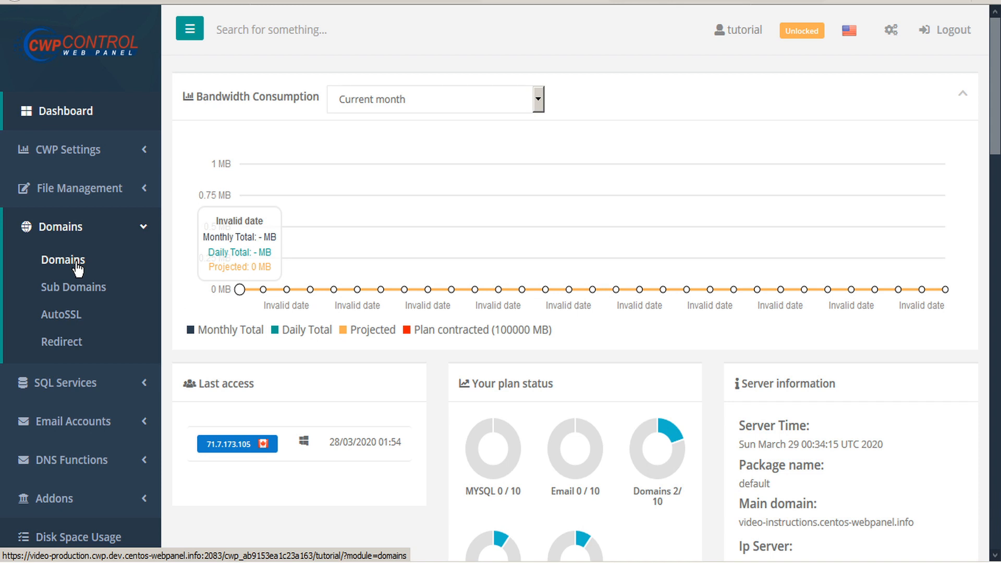
mouse_move(157, 268)
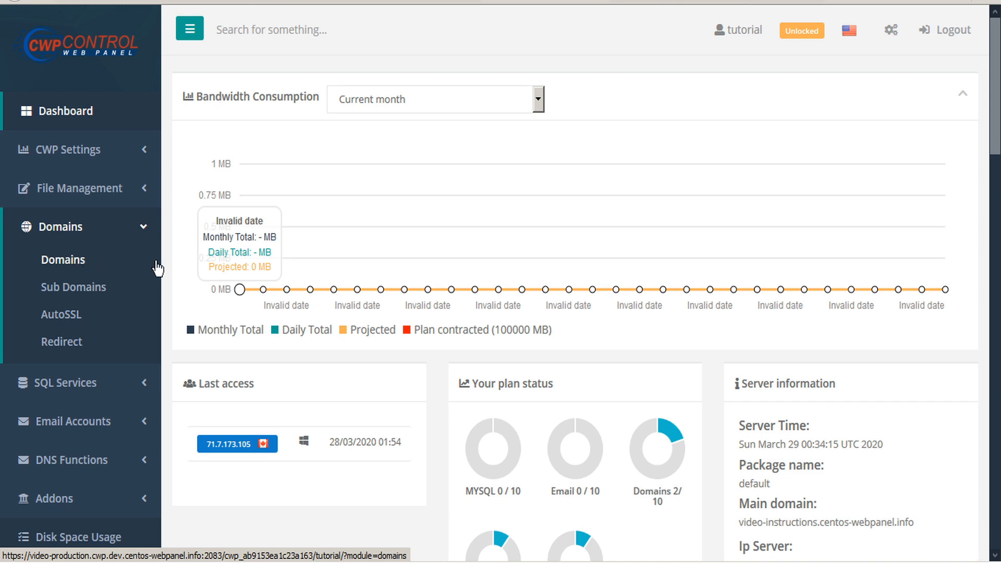
scroll(down, 3)
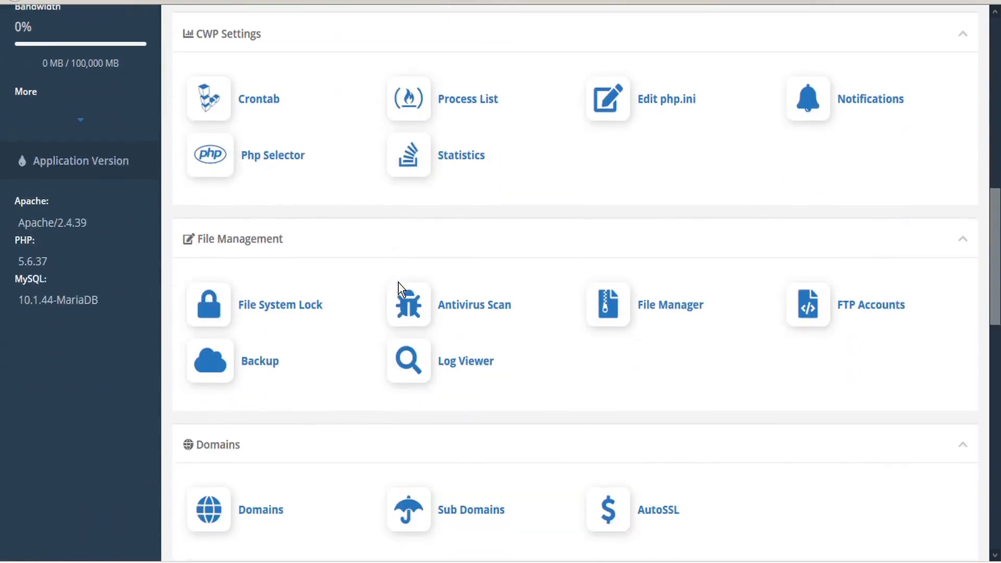
scroll(down, 3)
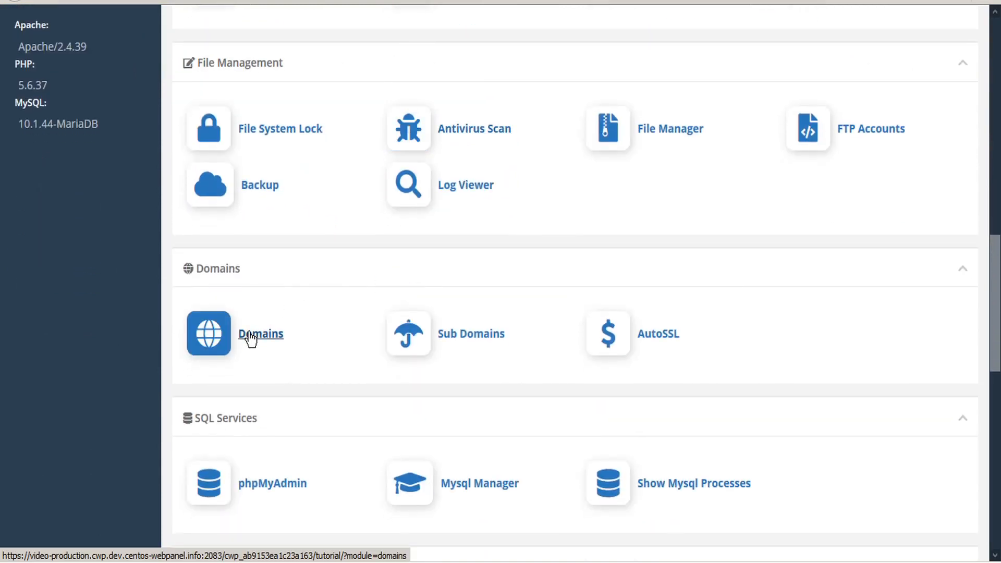
click(261, 333)
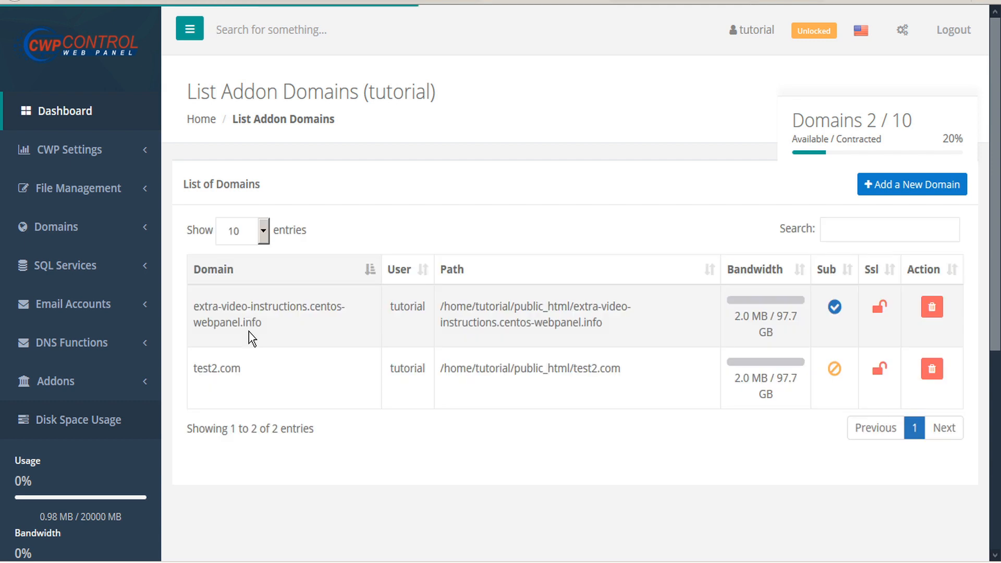
mouse_move(796, 178)
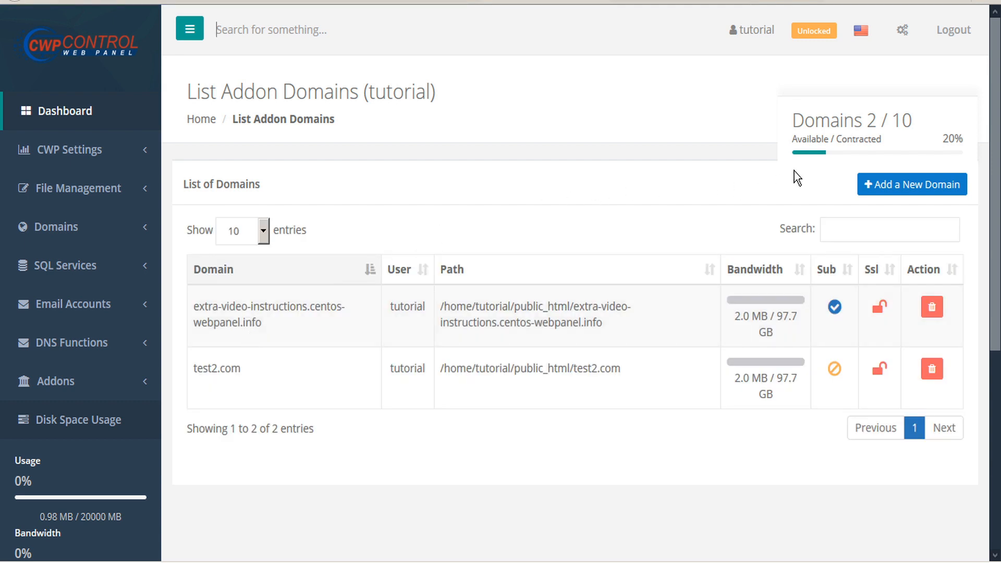
mouse_move(878, 122)
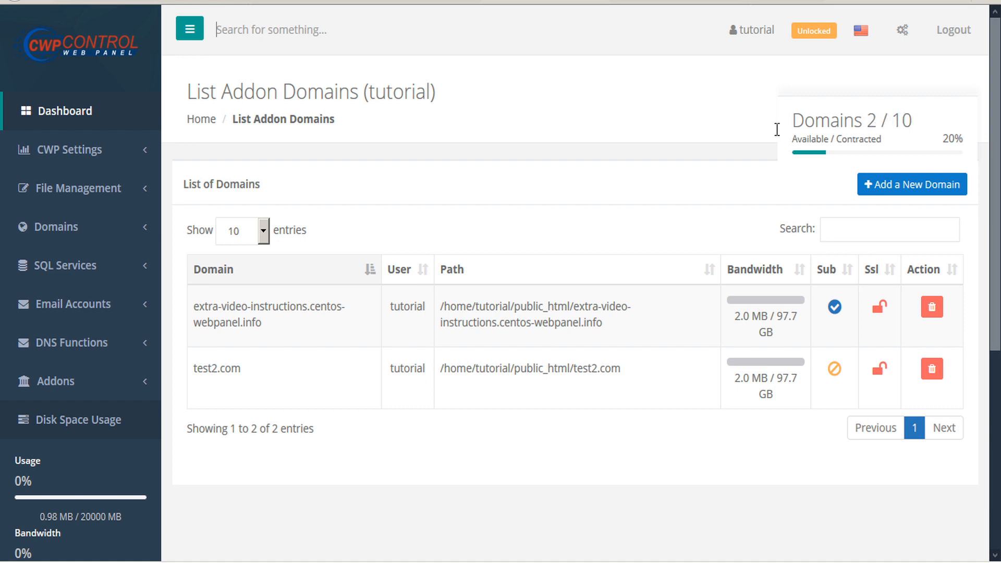
mouse_move(268, 321)
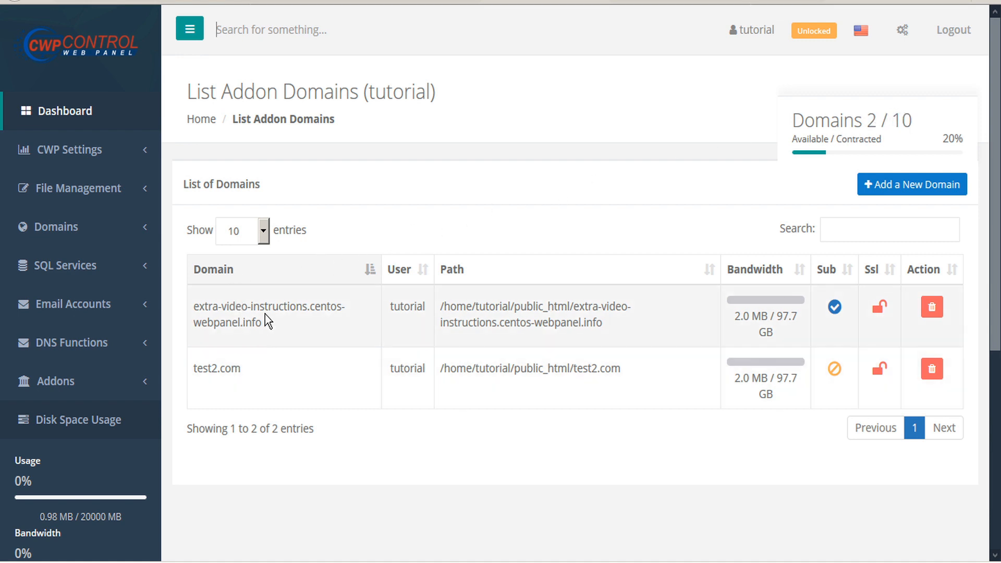
mouse_move(285, 311)
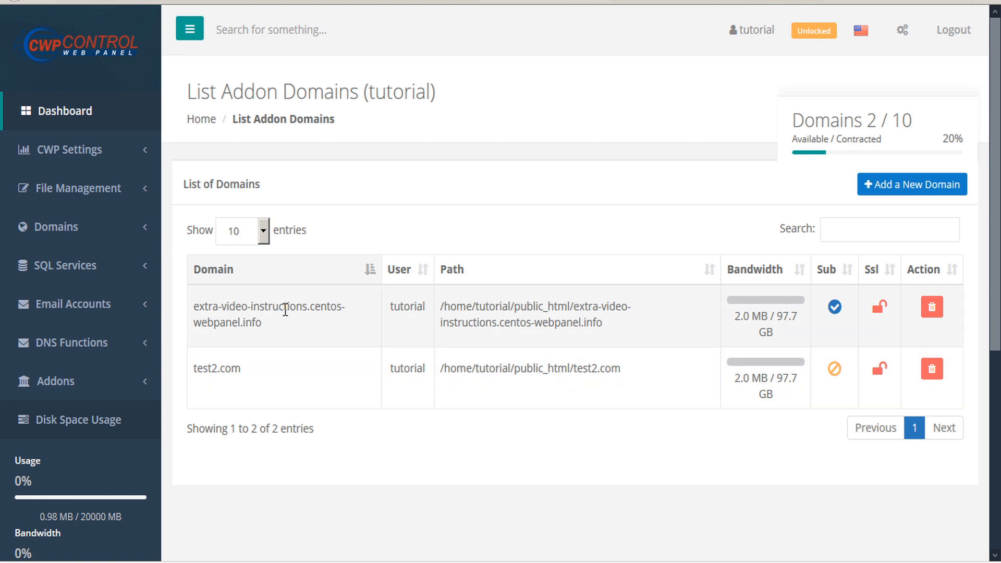
mouse_move(312, 387)
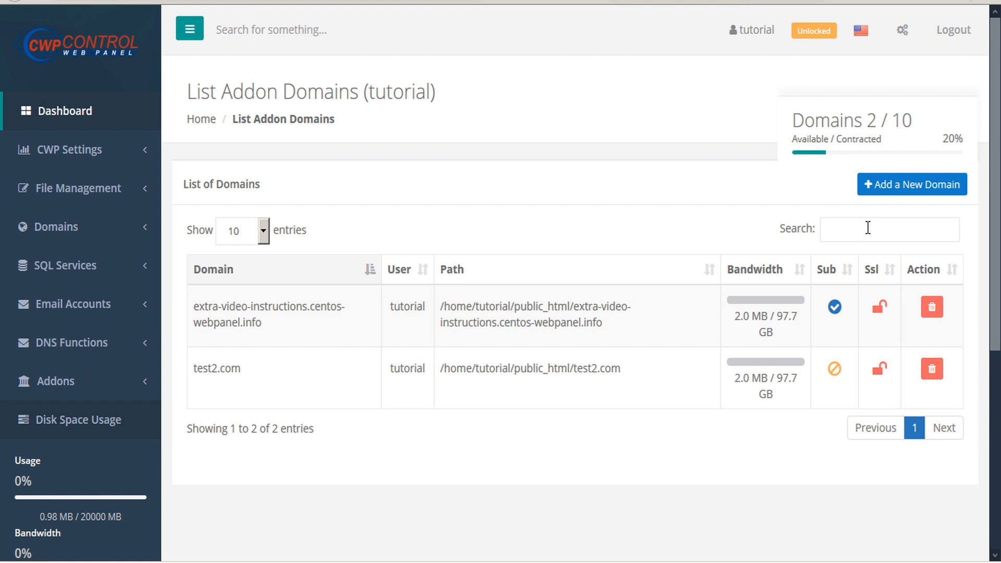
mouse_move(369, 276)
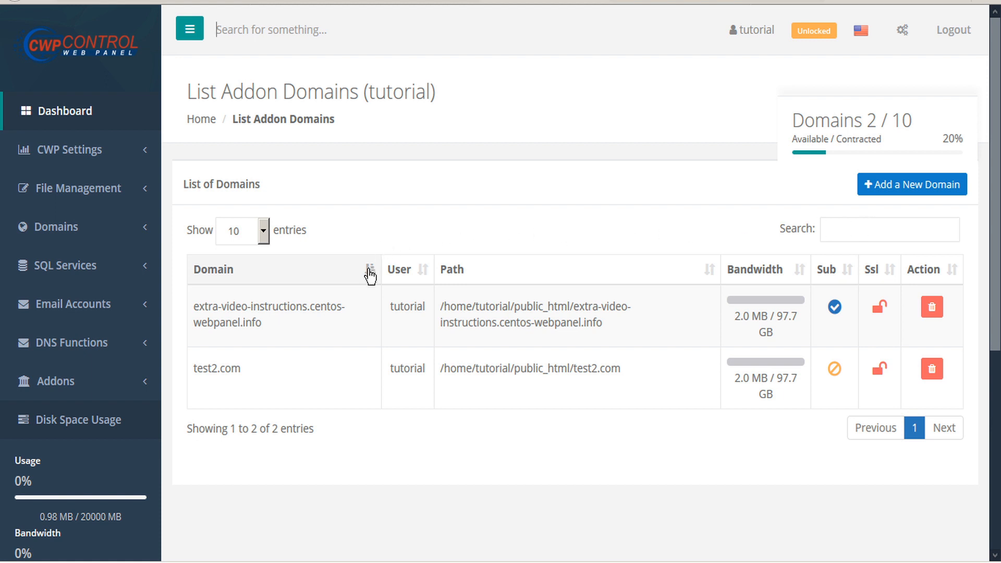
mouse_move(380, 276)
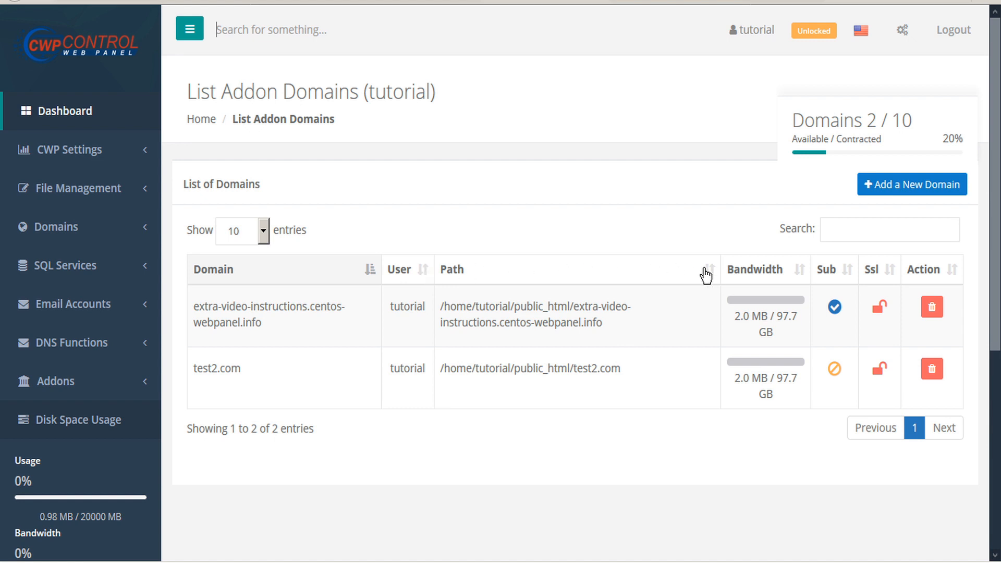
mouse_move(832, 275)
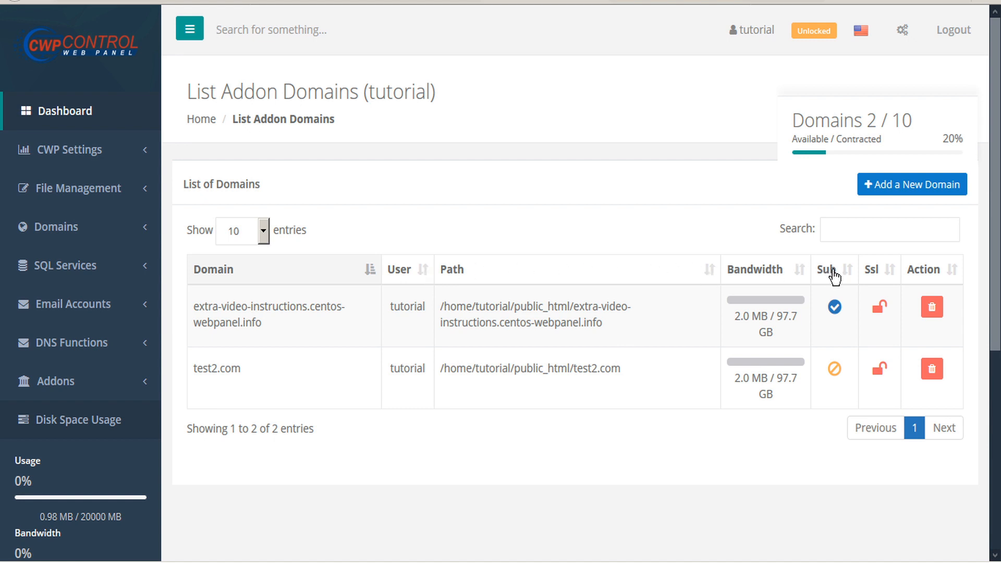
mouse_move(881, 275)
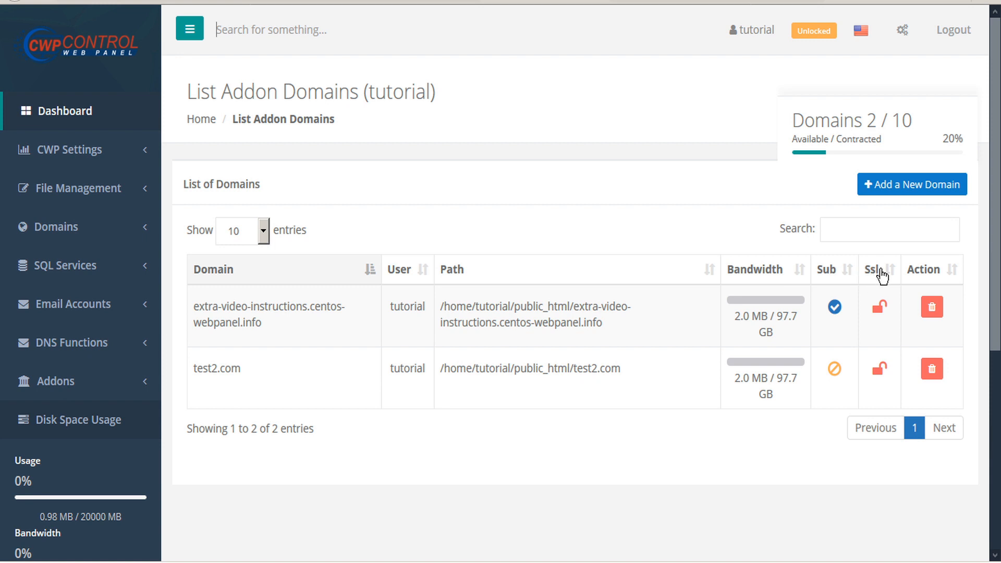
mouse_move(932, 310)
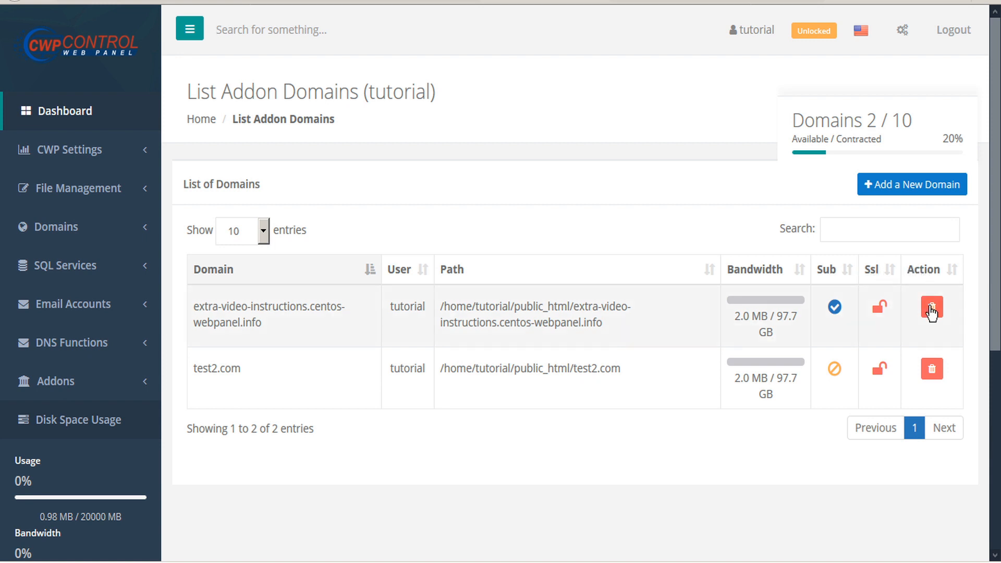
mouse_move(932, 309)
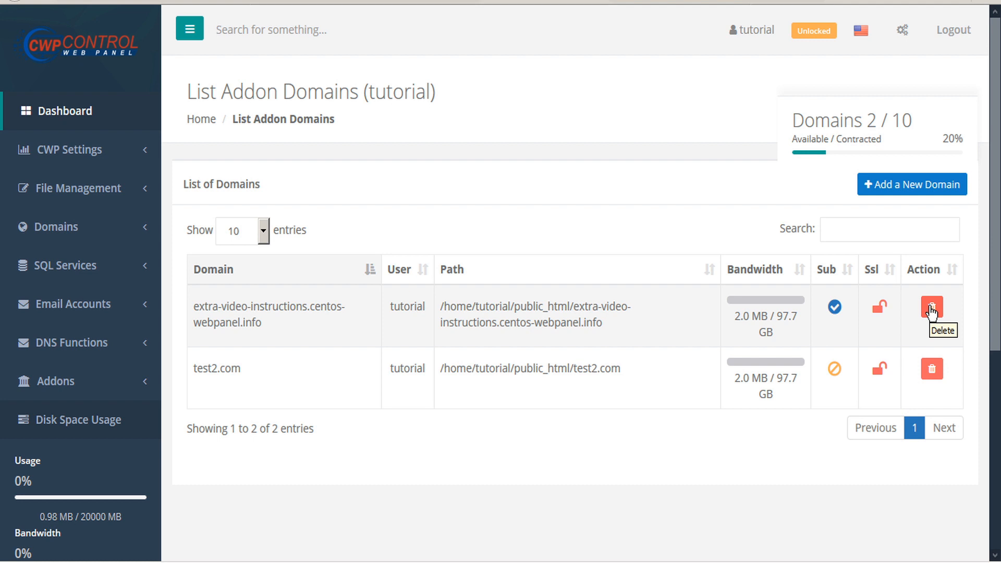
mouse_move(932, 293)
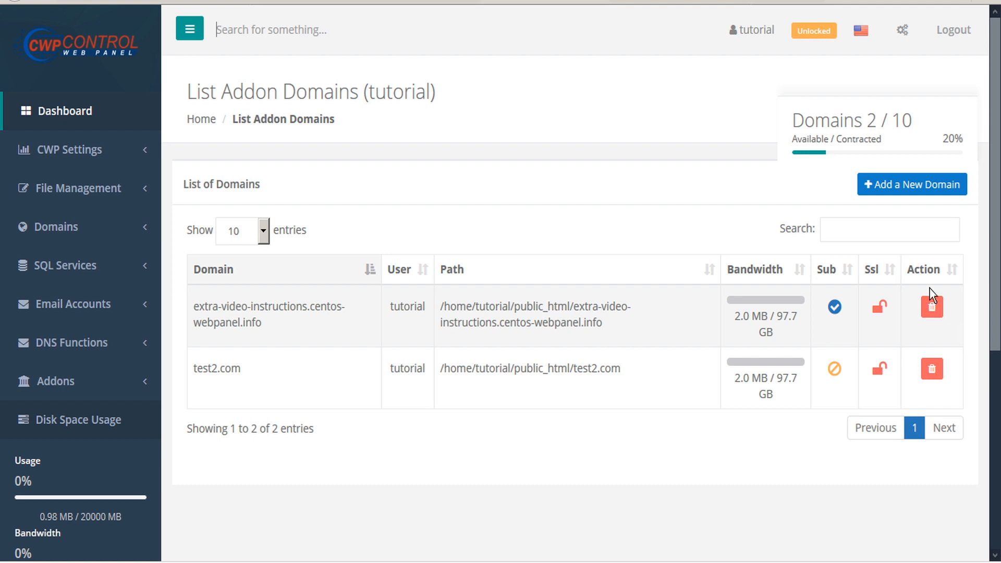
mouse_move(907, 190)
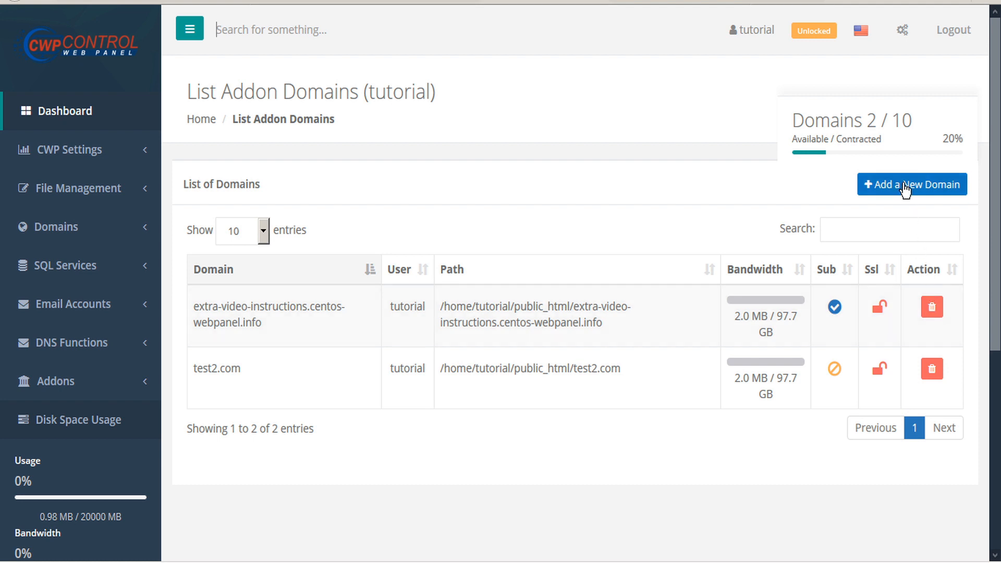
Start a new addon domain and enter test3.com, auto-filling path public_html/test3.com
click(911, 184)
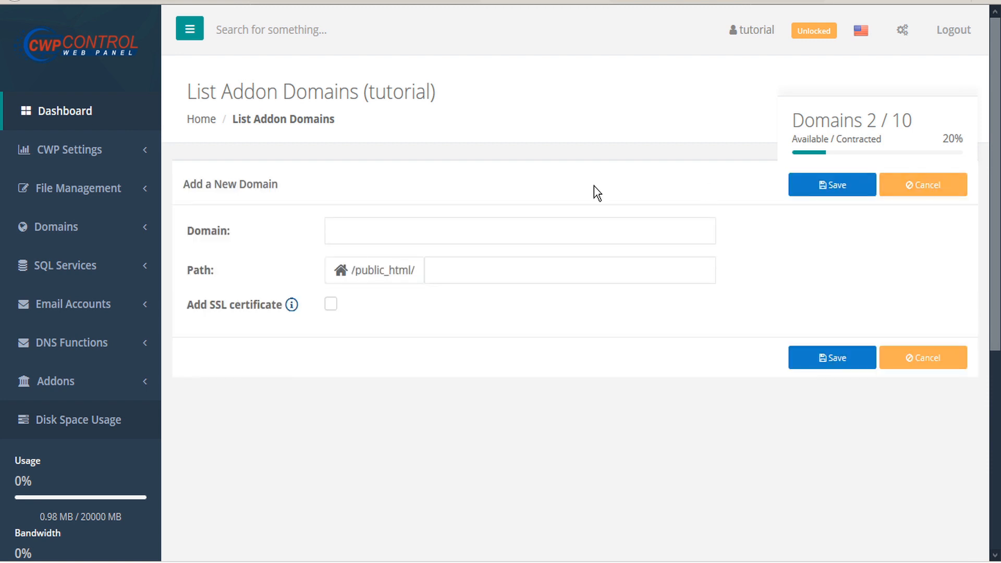
click(519, 230)
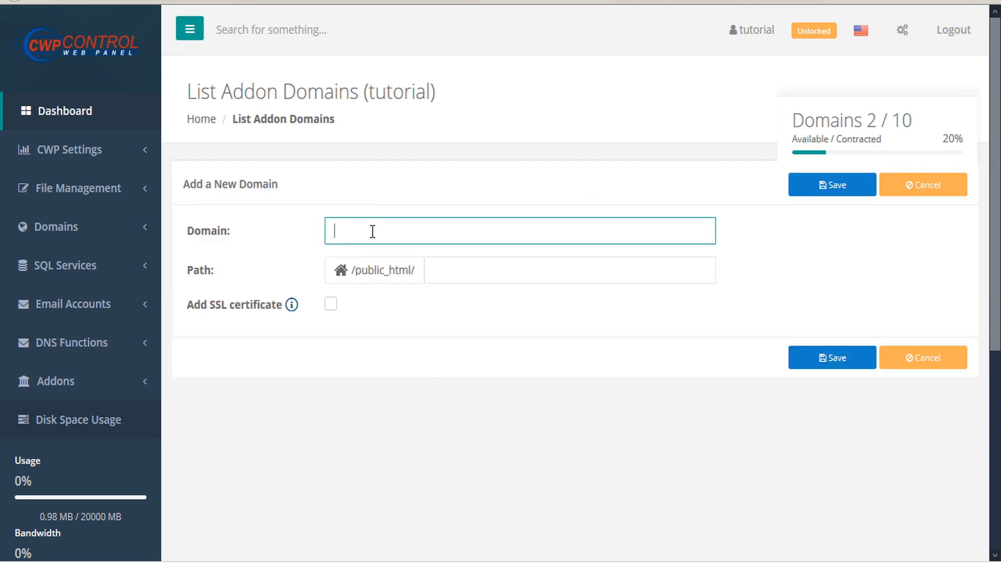
text(test3.com)
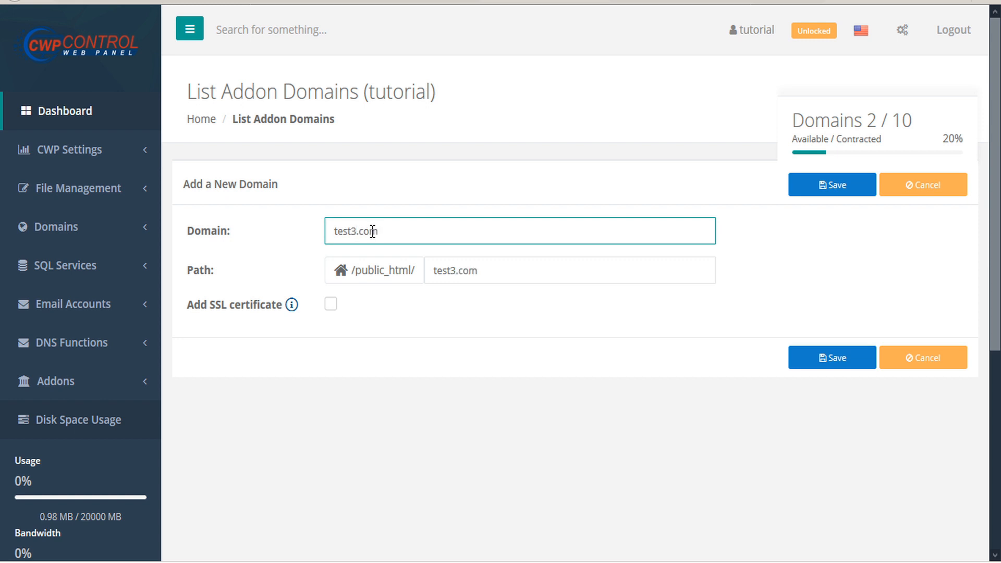
mouse_move(341, 276)
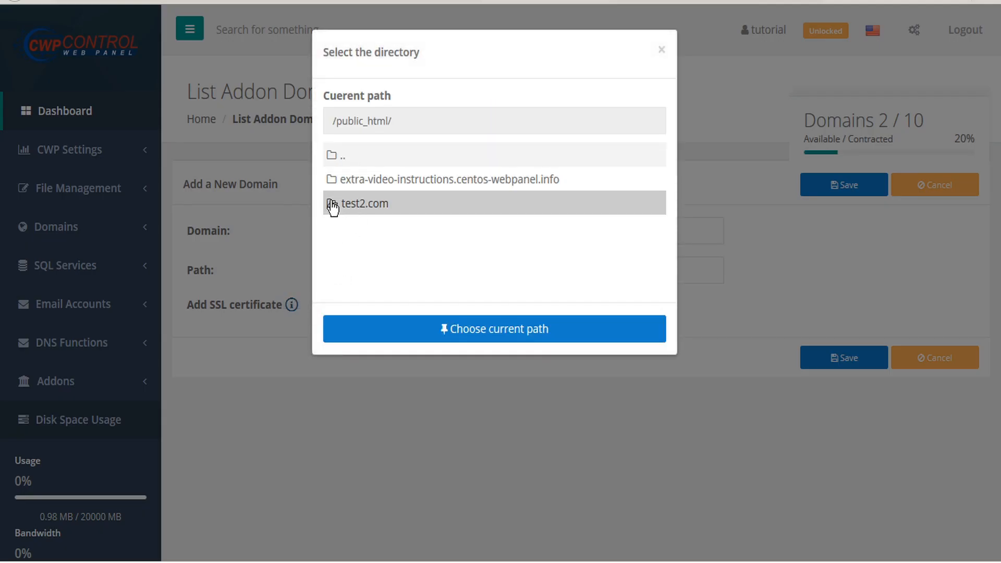
click(366, 203)
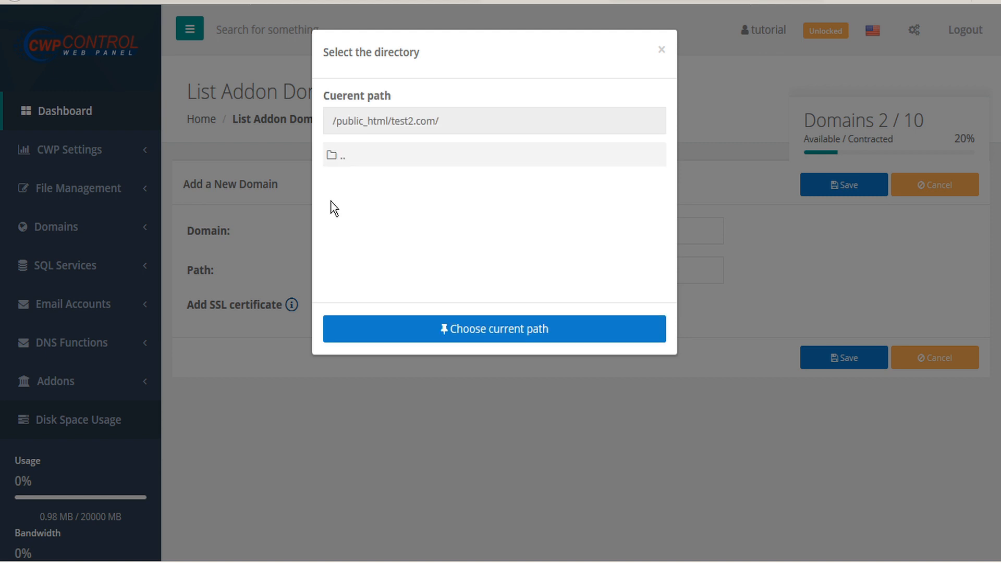
mouse_move(361, 155)
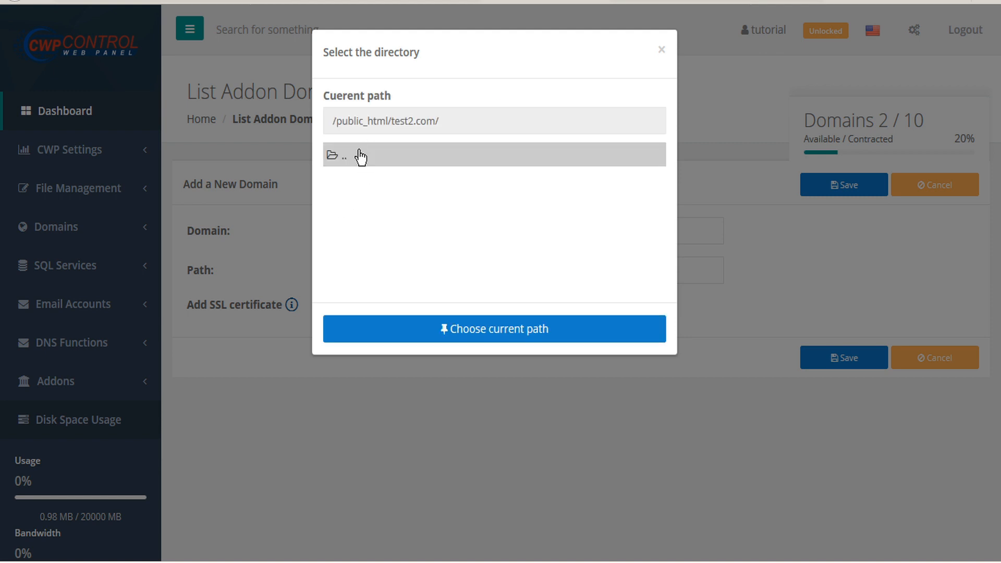
mouse_move(664, 53)
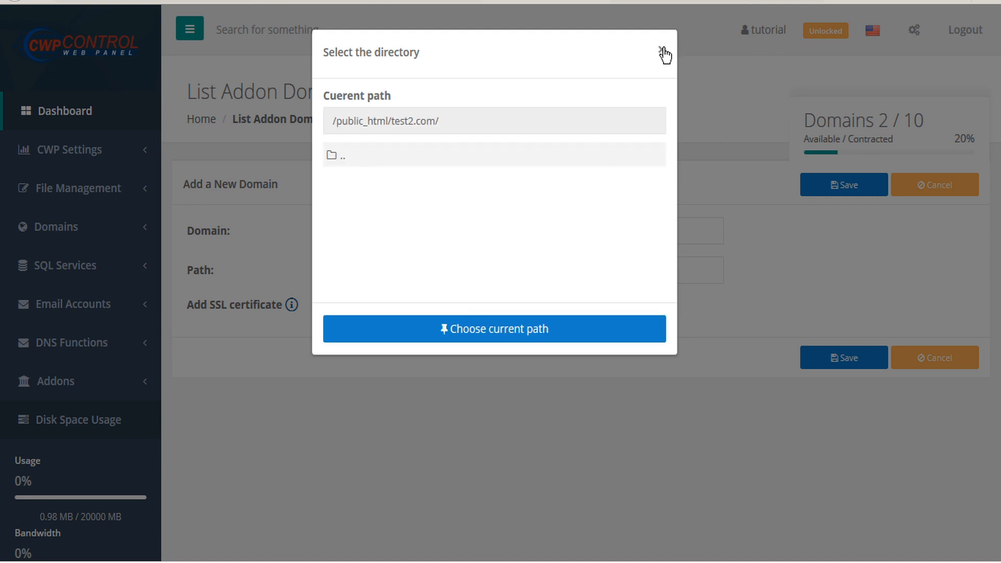
click(664, 51)
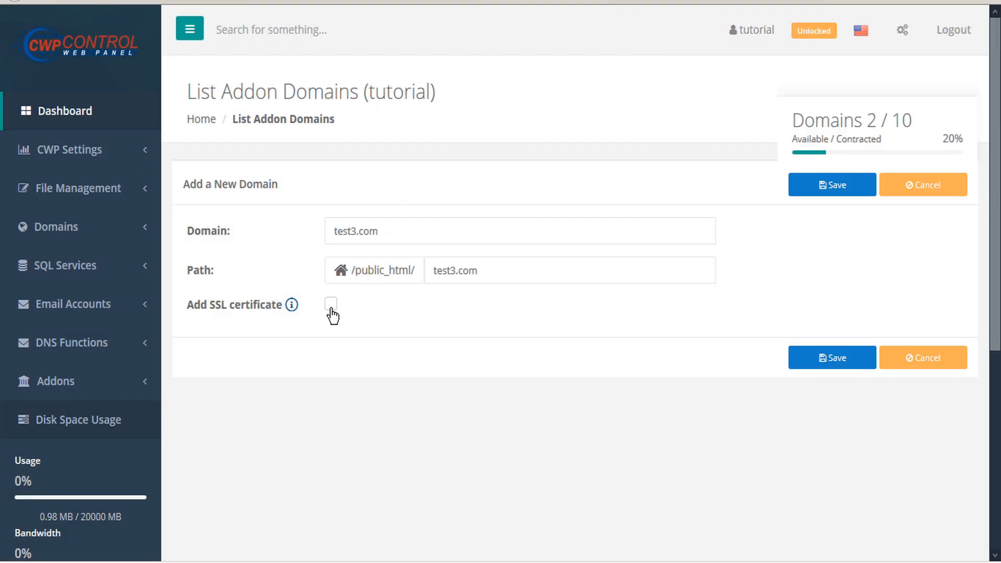
mouse_move(292, 304)
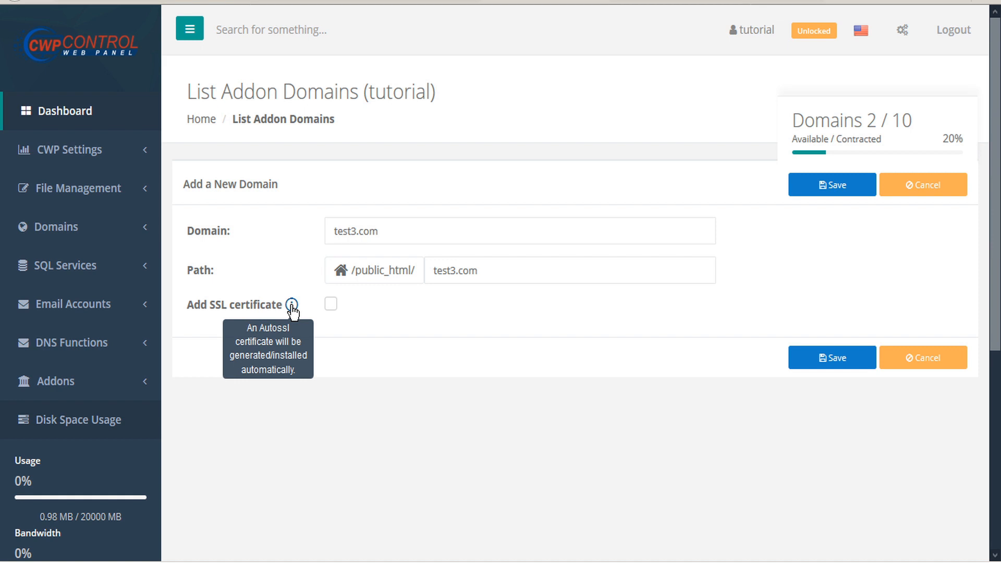
mouse_move(289, 313)
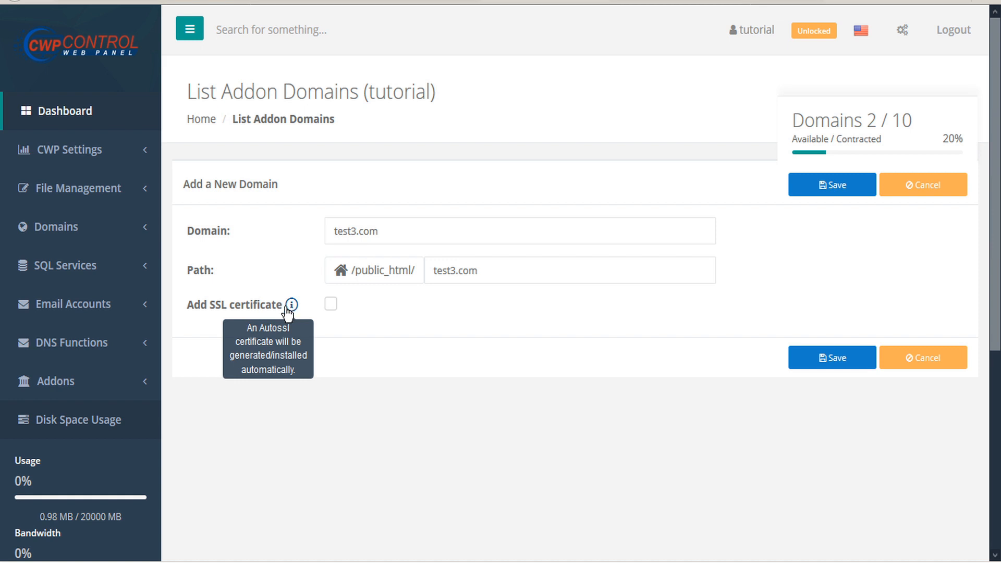
mouse_move(832, 357)
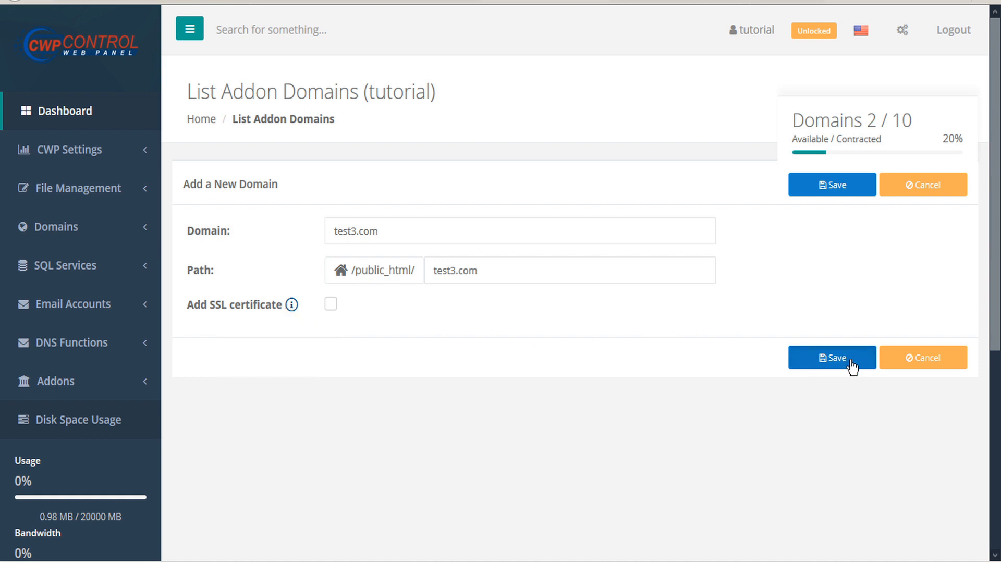
Save test3.com as an addon domain without SSL
click(832, 357)
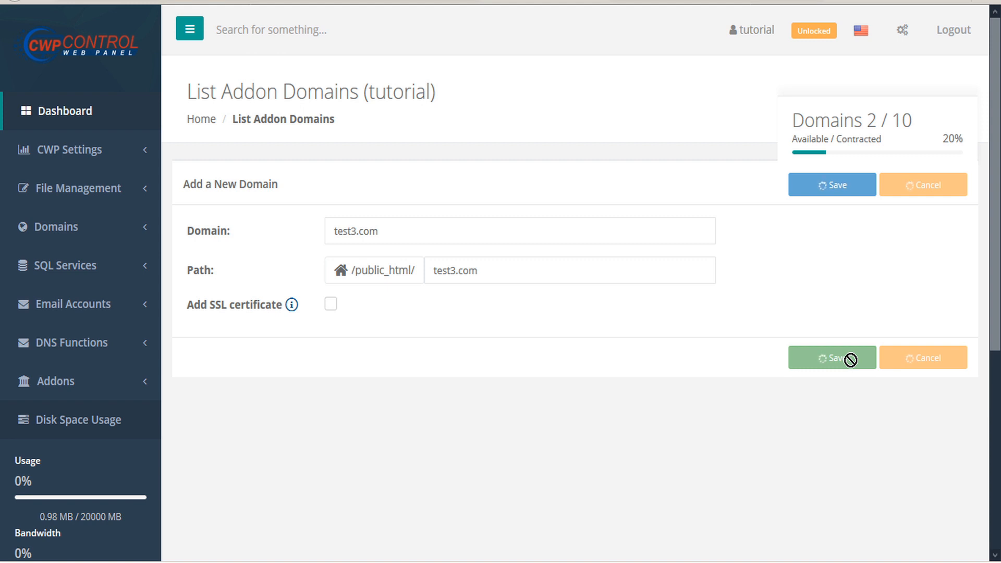
click(830, 358)
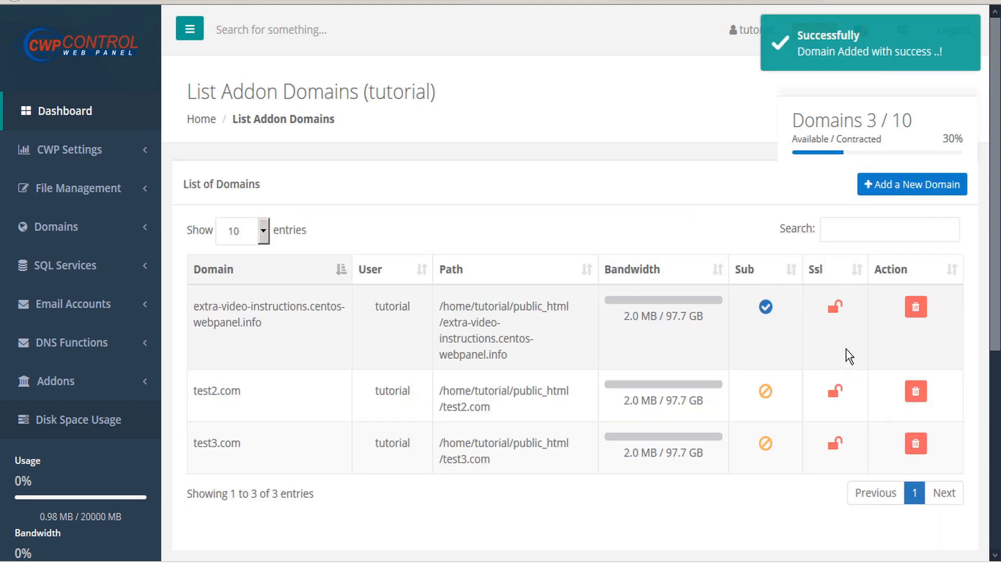
mouse_move(870, 119)
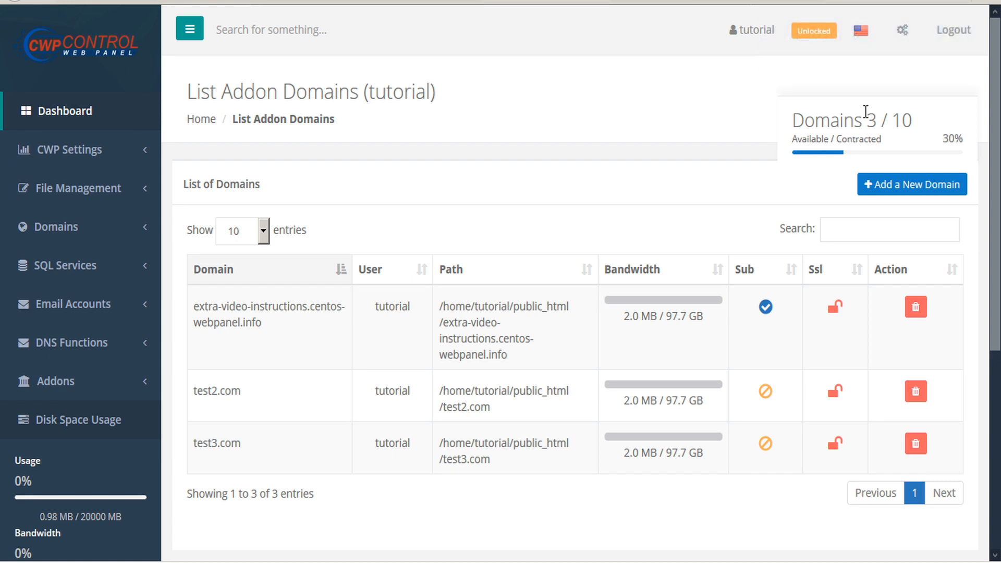
mouse_move(151, 226)
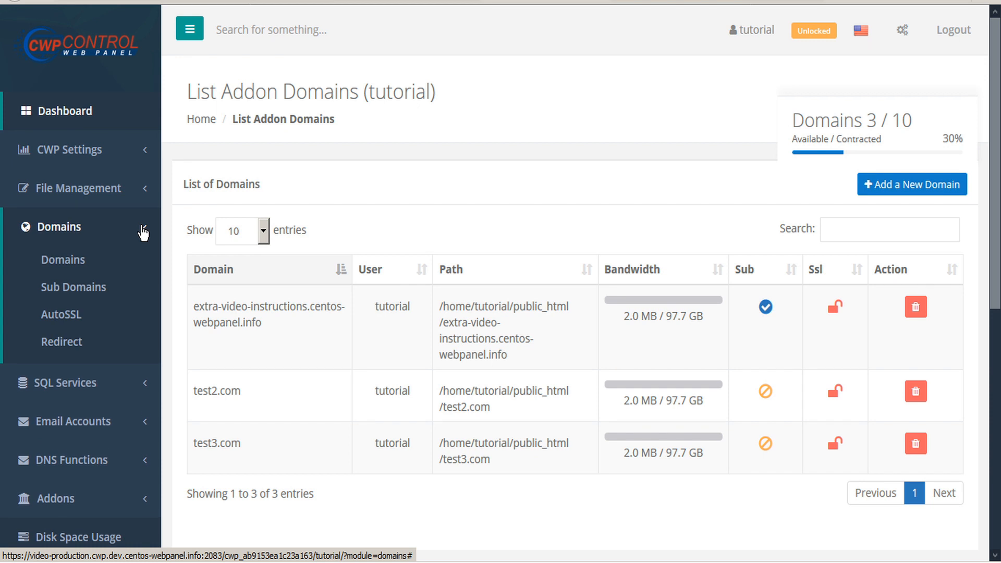
mouse_move(73, 287)
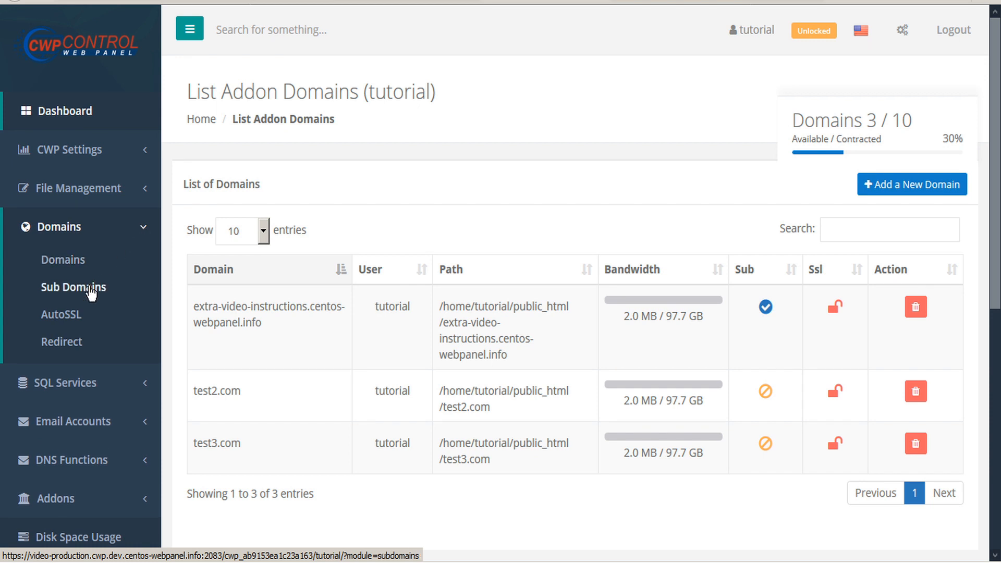
mouse_move(70, 110)
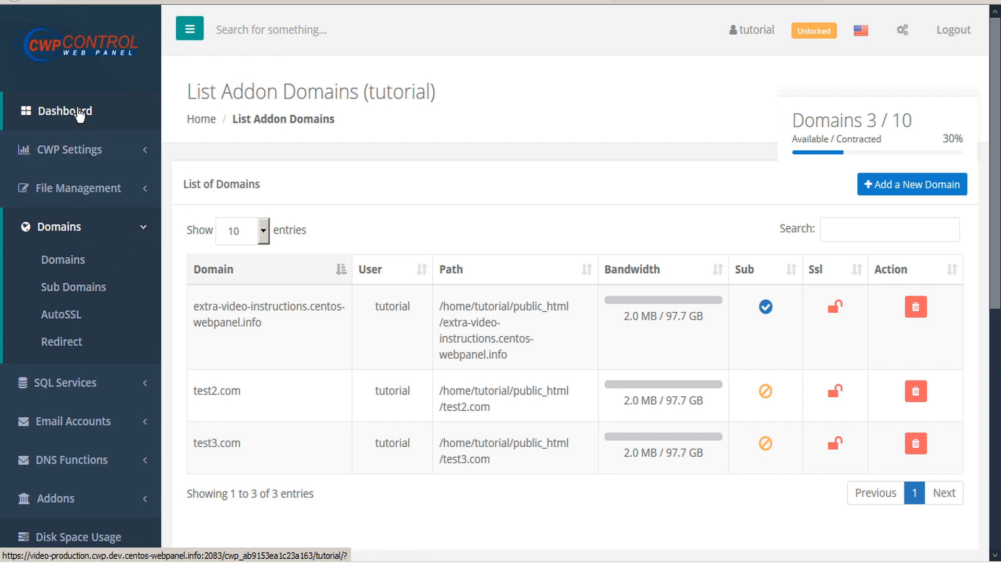
Return to the dashboard and open the Sub Domains list
click(64, 111)
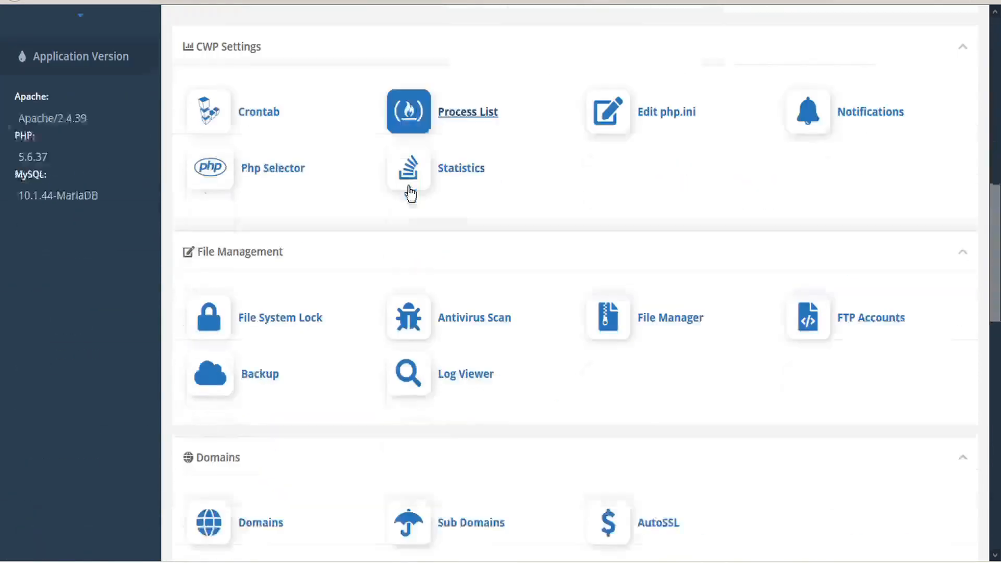
scroll(down, 3)
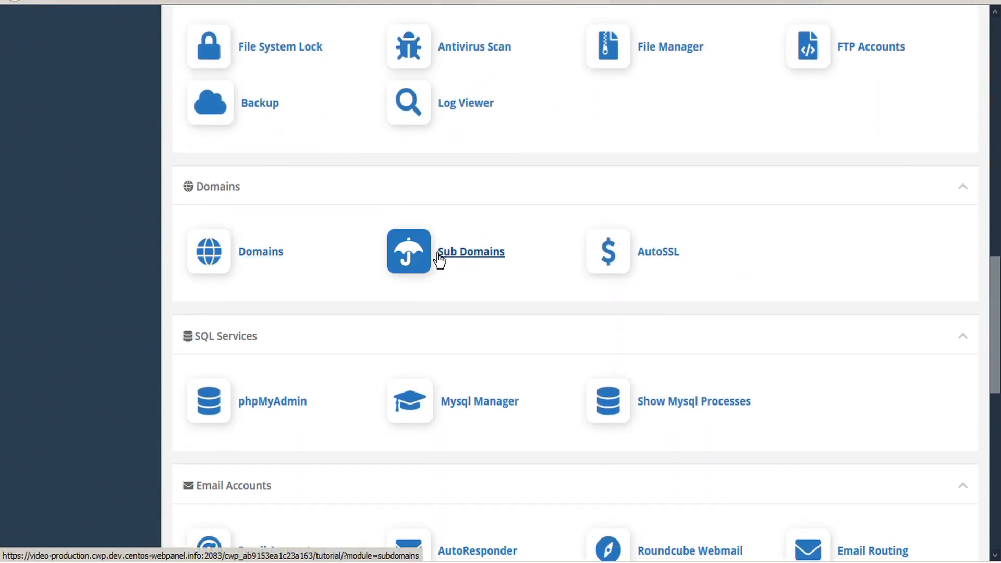
click(407, 251)
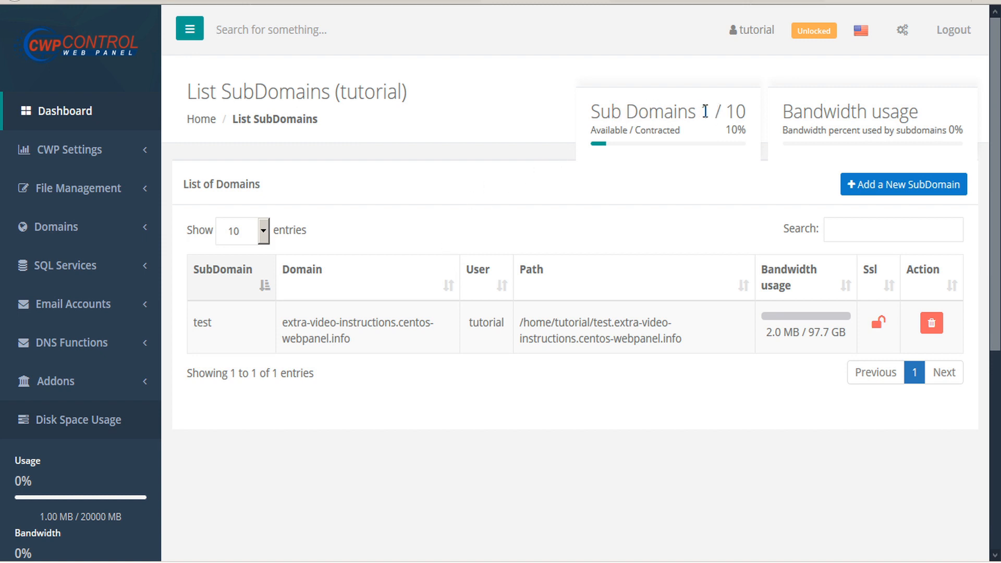
mouse_move(731, 119)
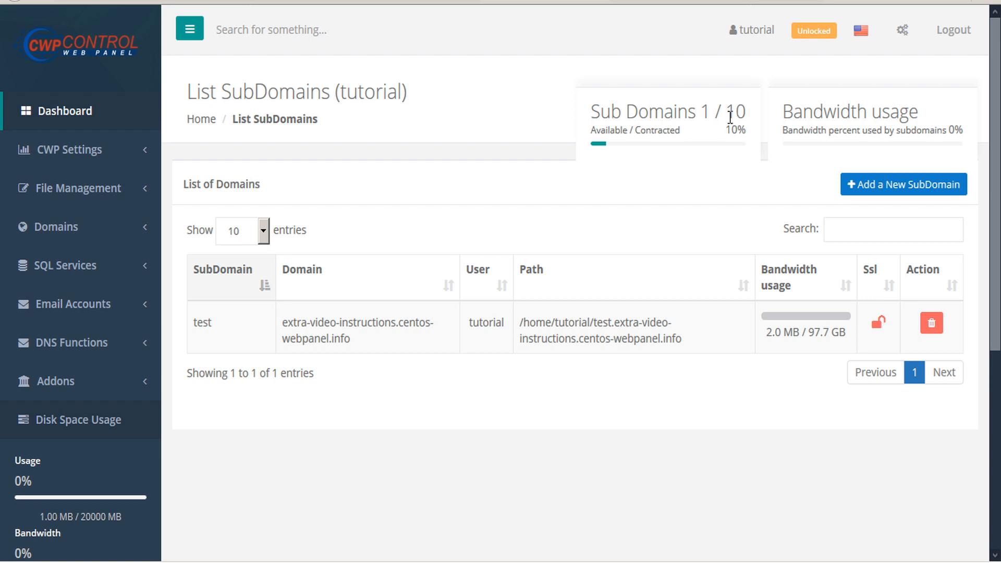
mouse_move(425, 296)
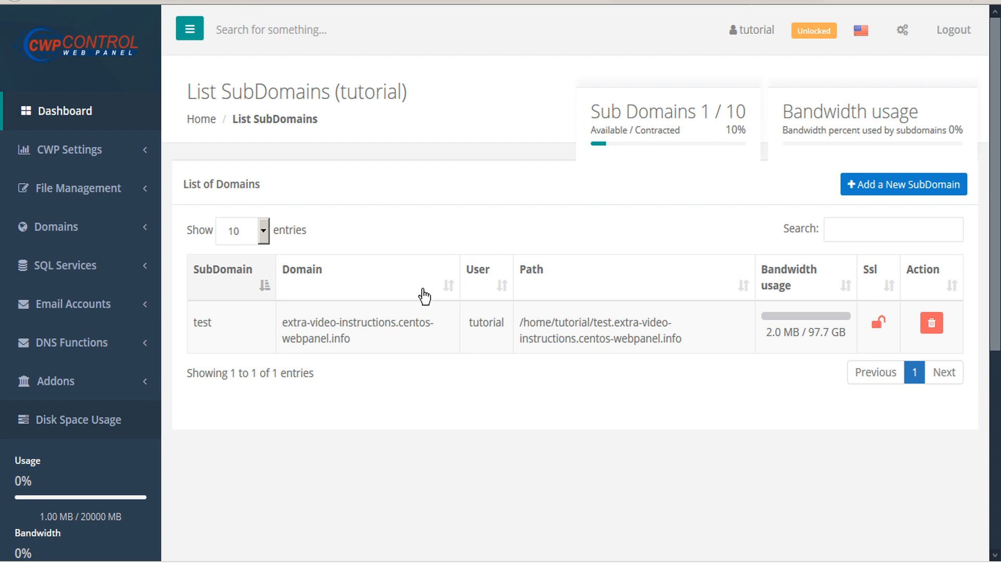
mouse_move(377, 329)
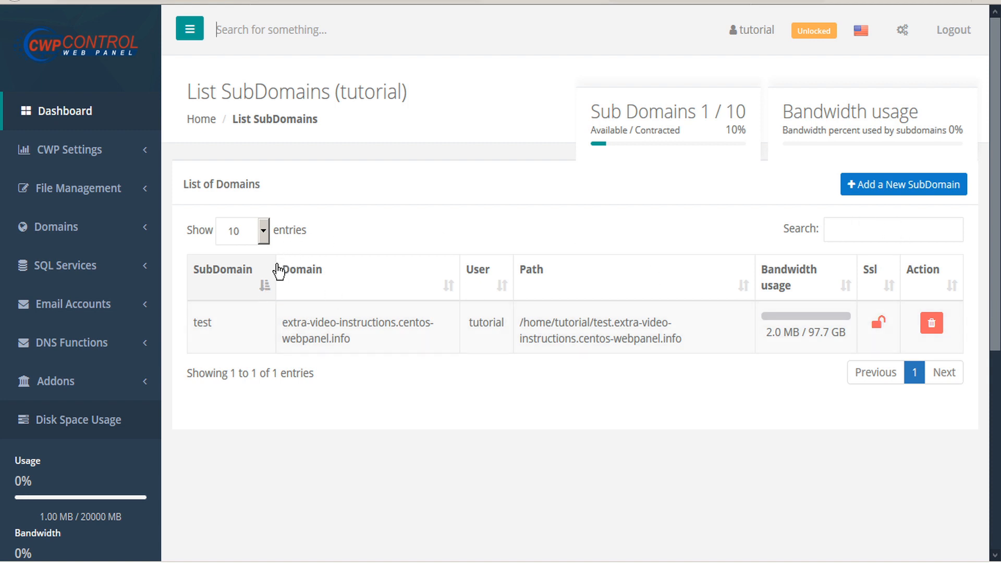
mouse_move(267, 294)
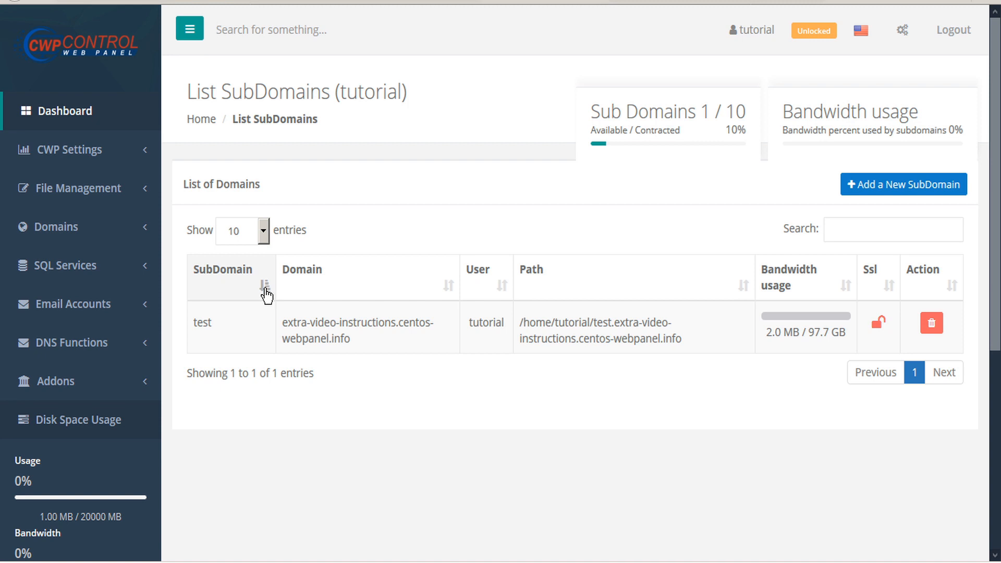
mouse_move(507, 293)
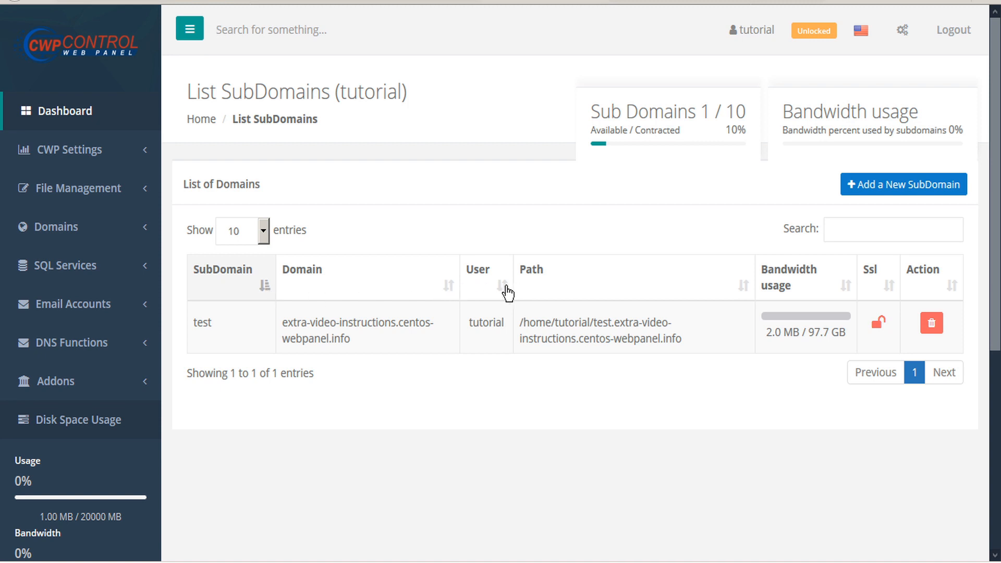
mouse_move(850, 291)
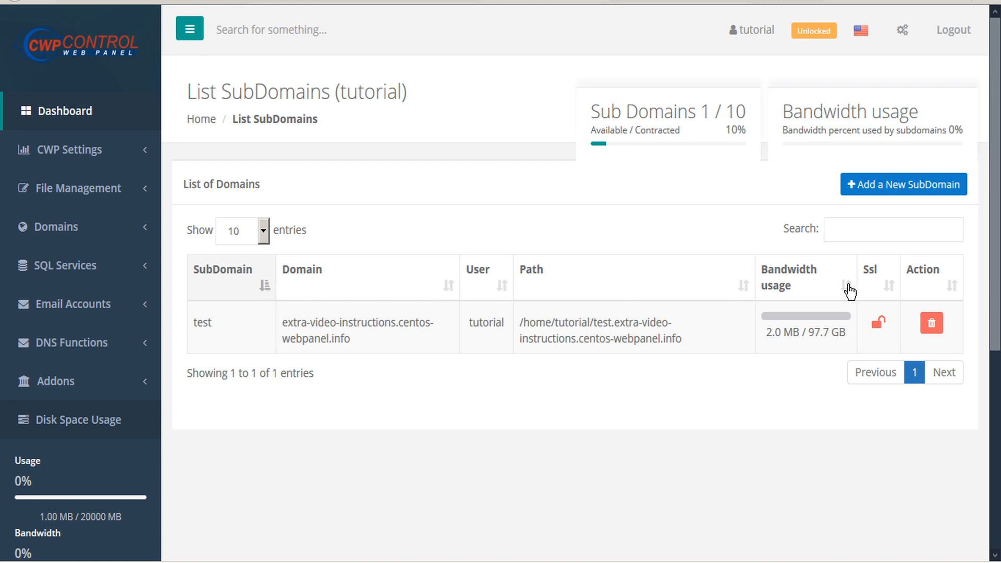
mouse_move(887, 293)
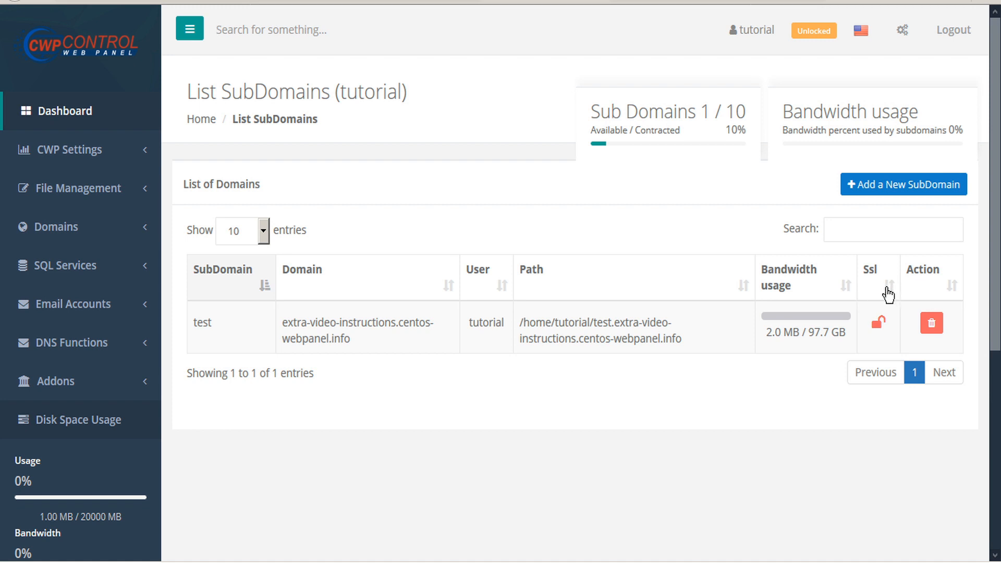
mouse_move(930, 323)
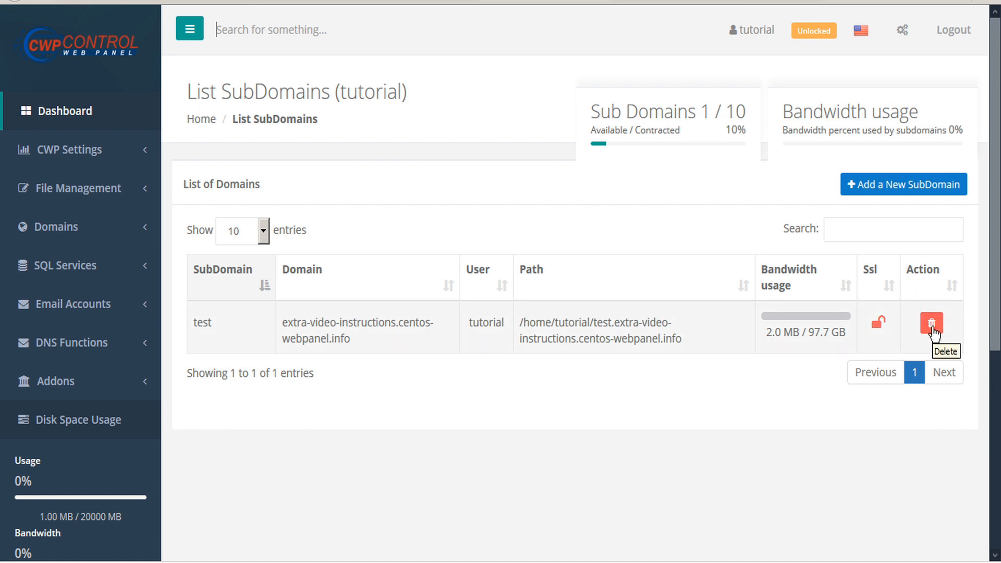
mouse_move(905, 184)
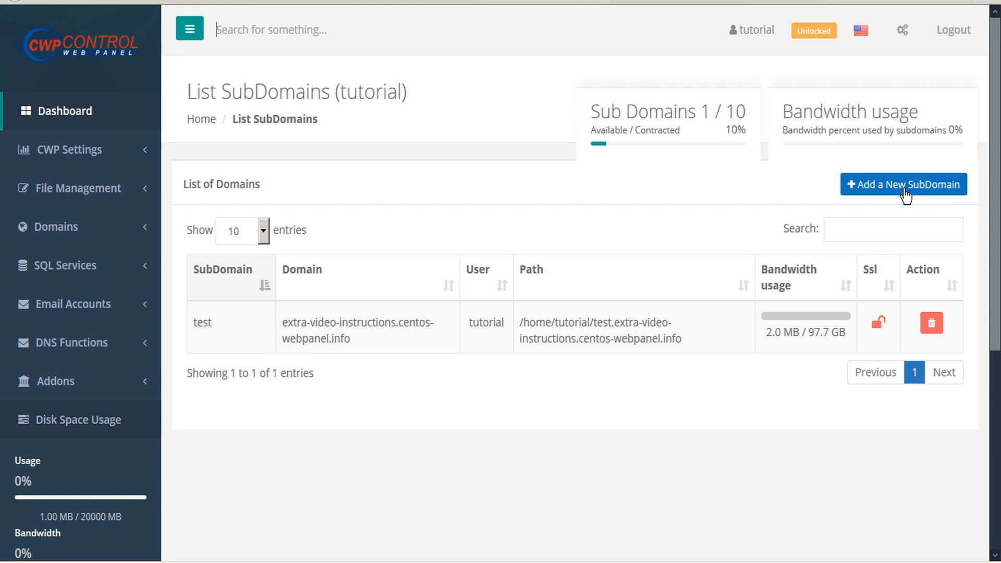
Add subdomain test3 with the default path and no AutoSSL, then save
click(902, 184)
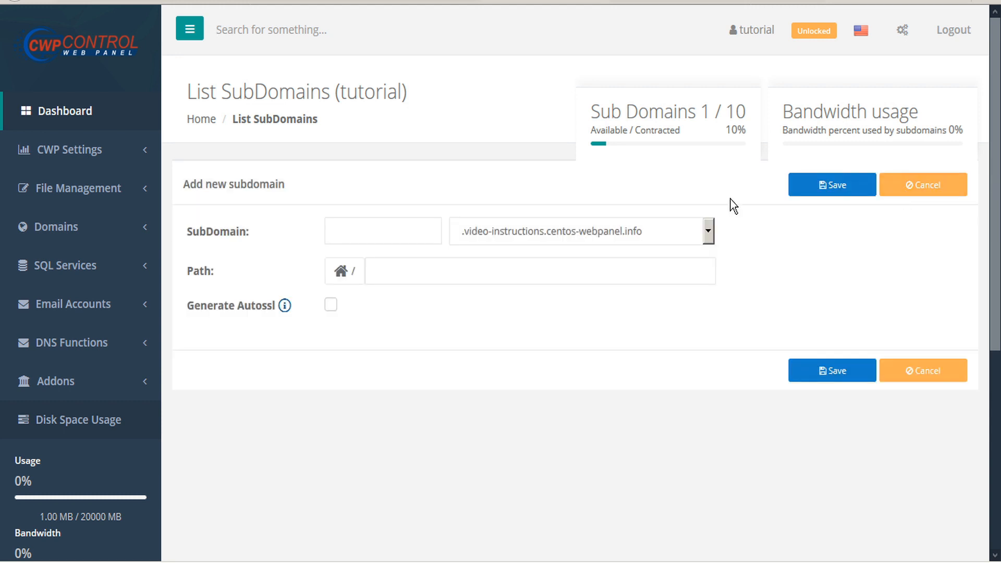
text(t)
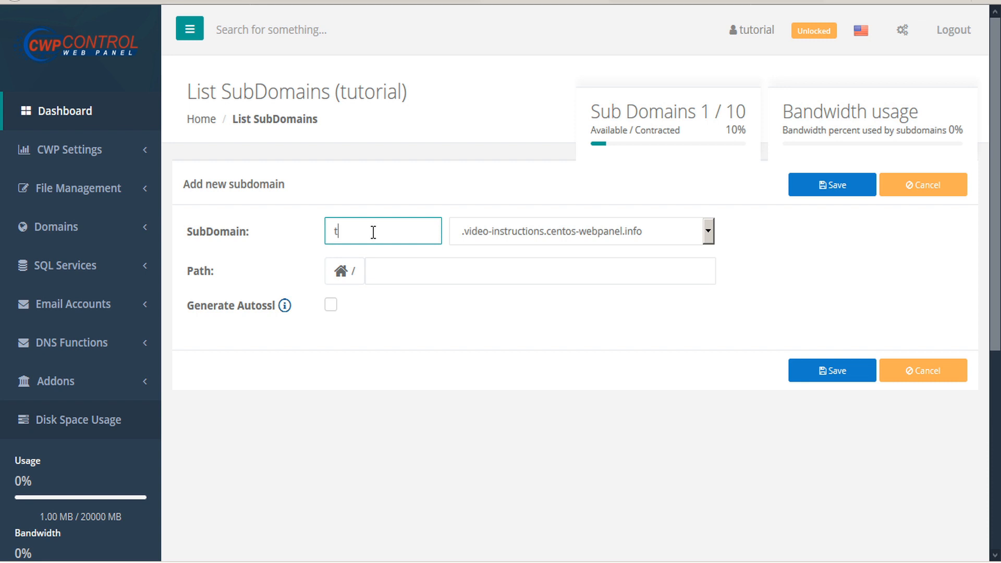
text(est3)
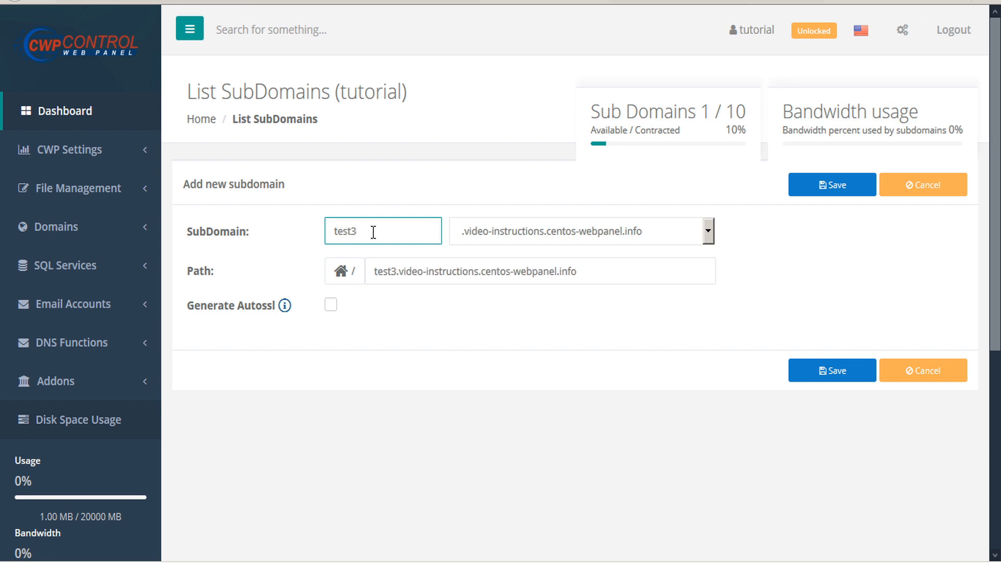
mouse_move(343, 270)
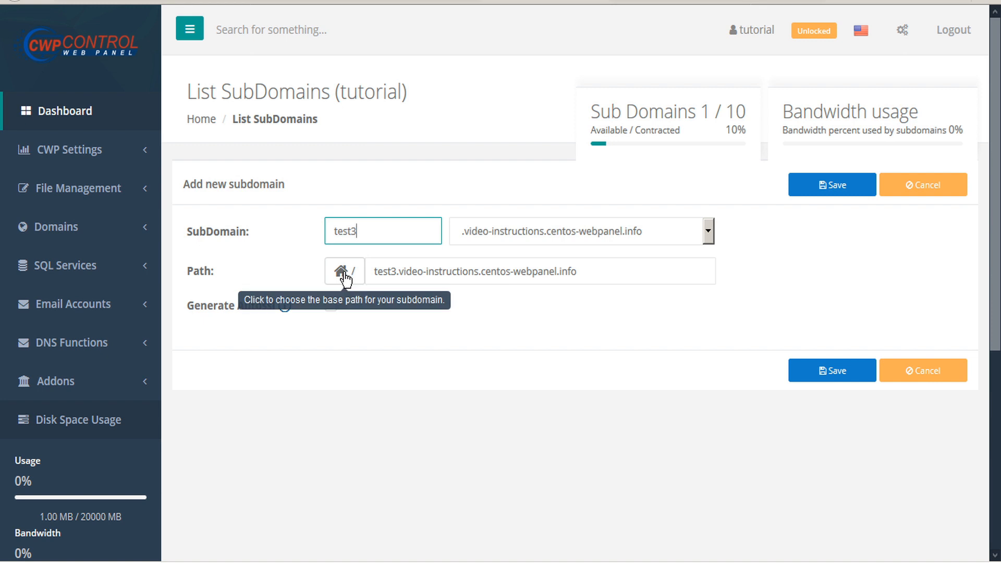
click(344, 271)
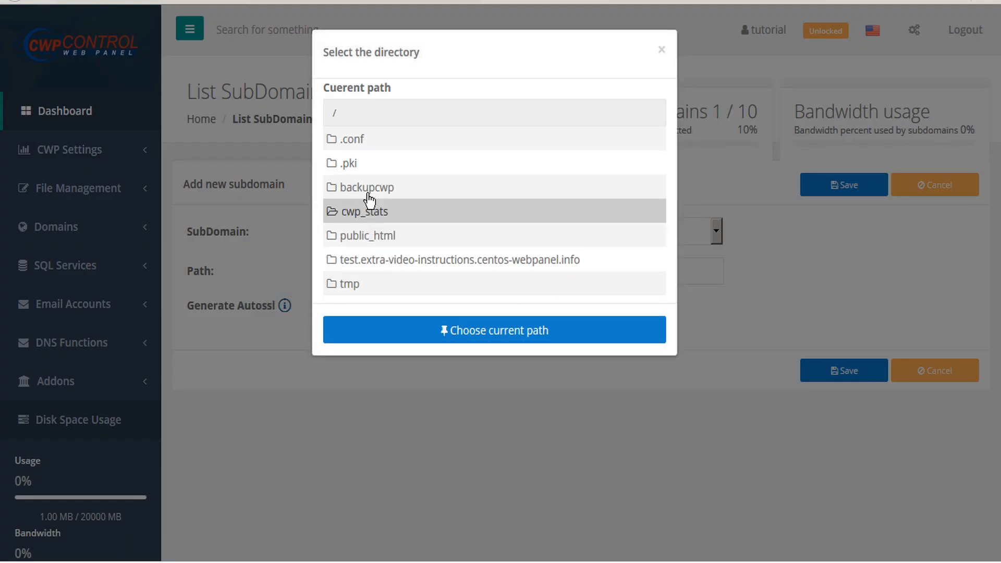
mouse_move(662, 54)
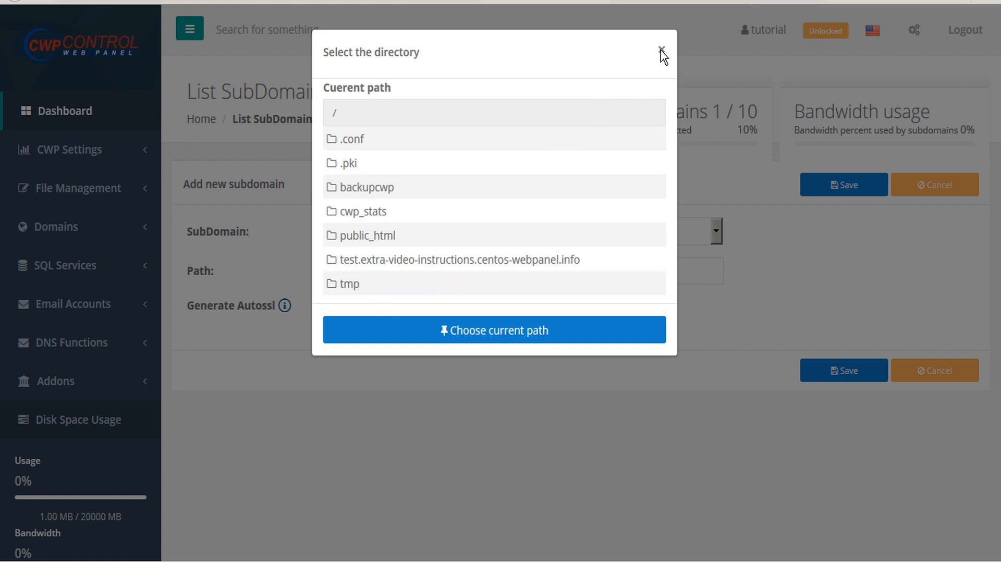
click(662, 51)
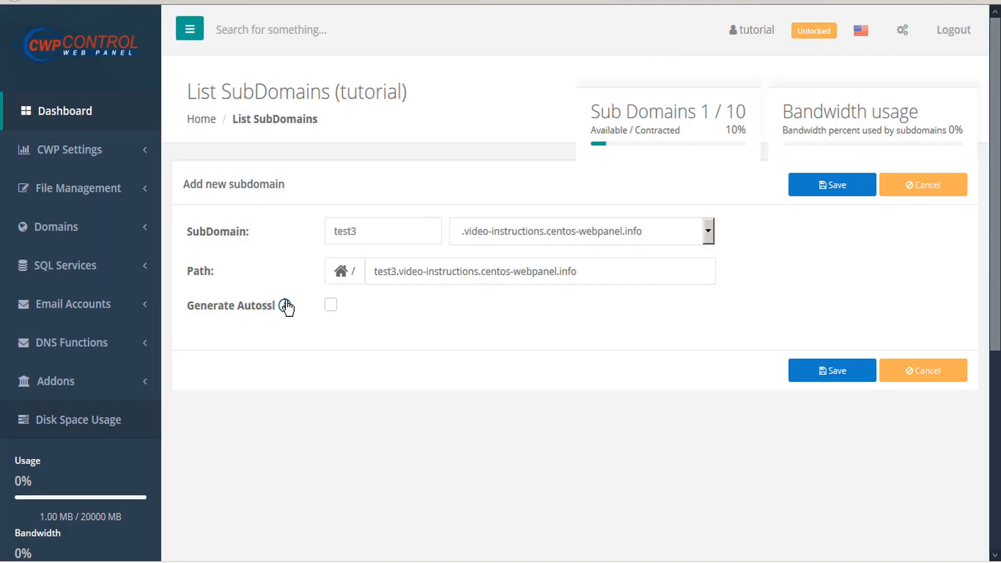
mouse_move(285, 305)
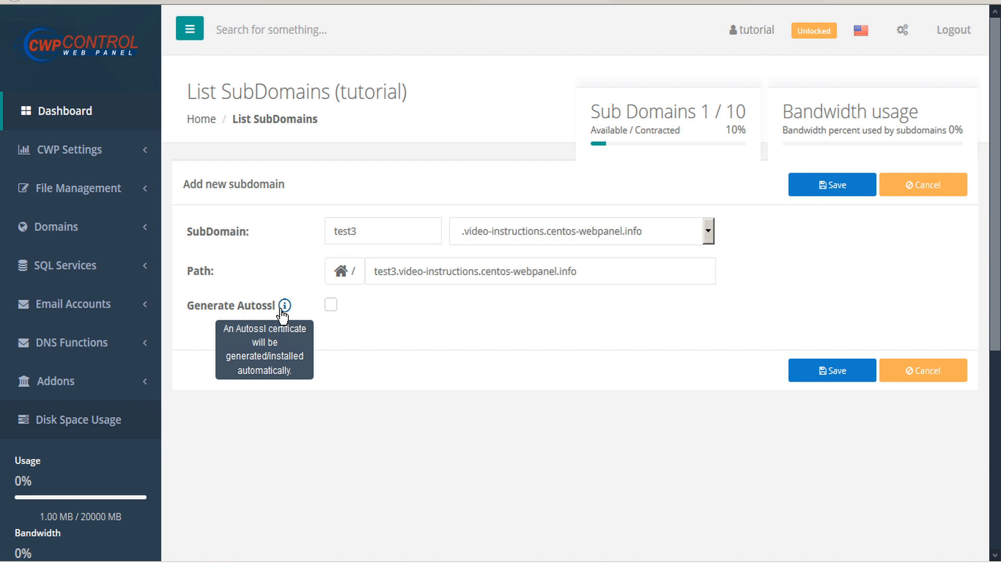
mouse_move(332, 311)
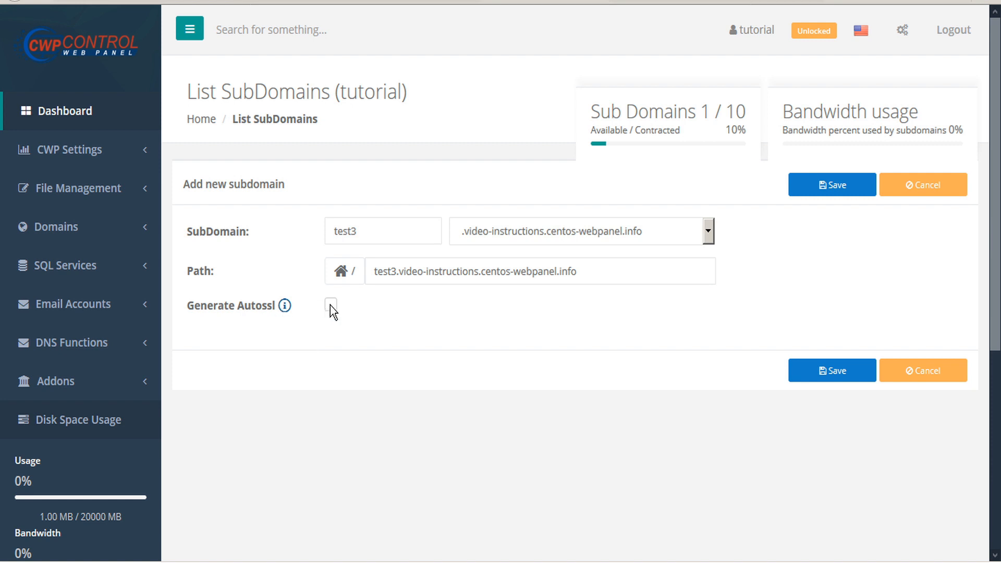
click(832, 370)
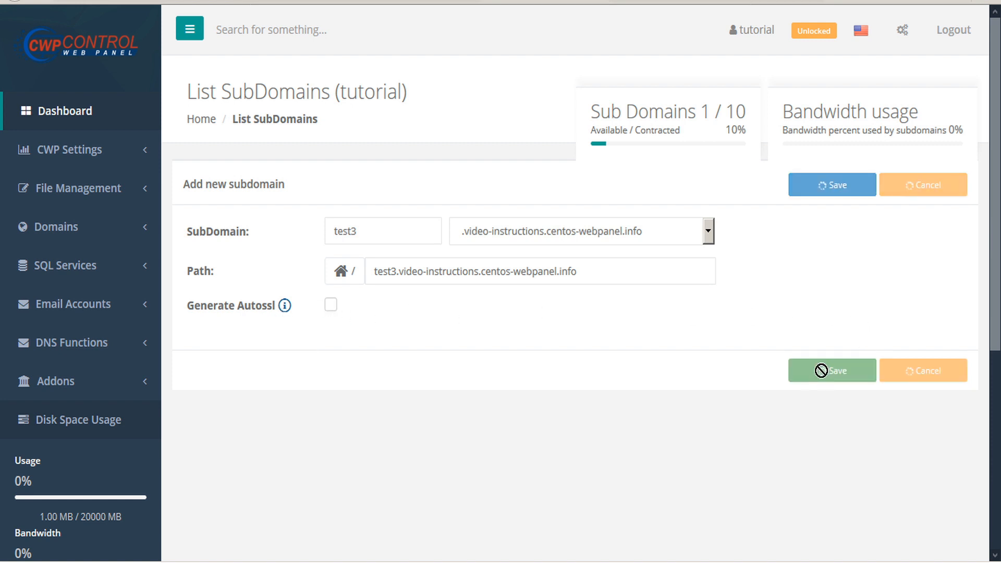
click(832, 370)
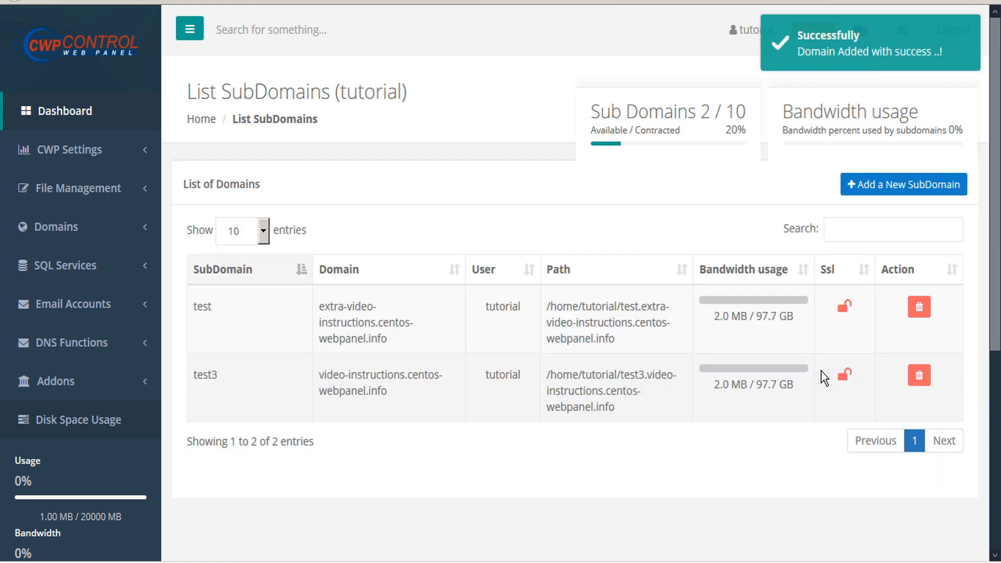
mouse_move(838, 54)
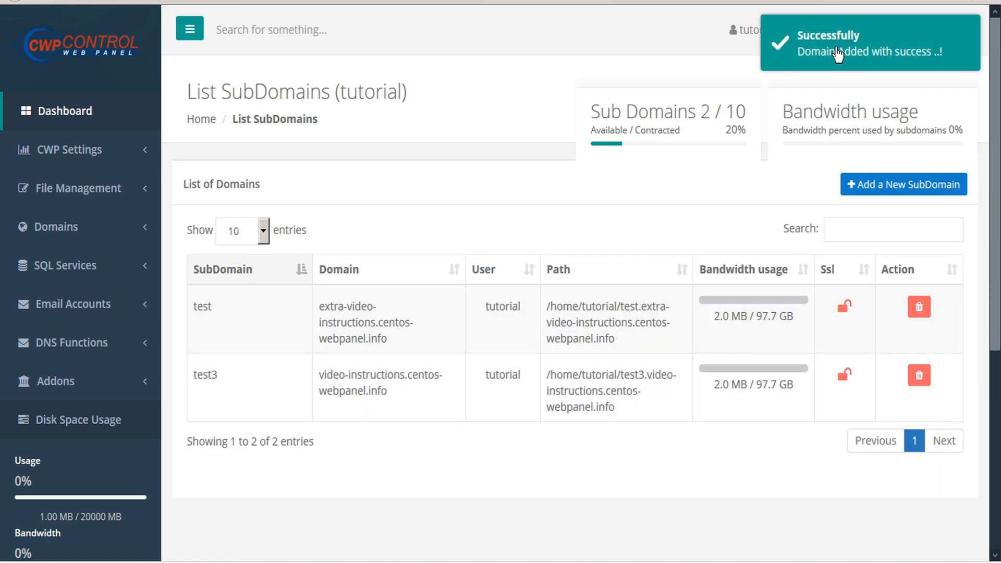